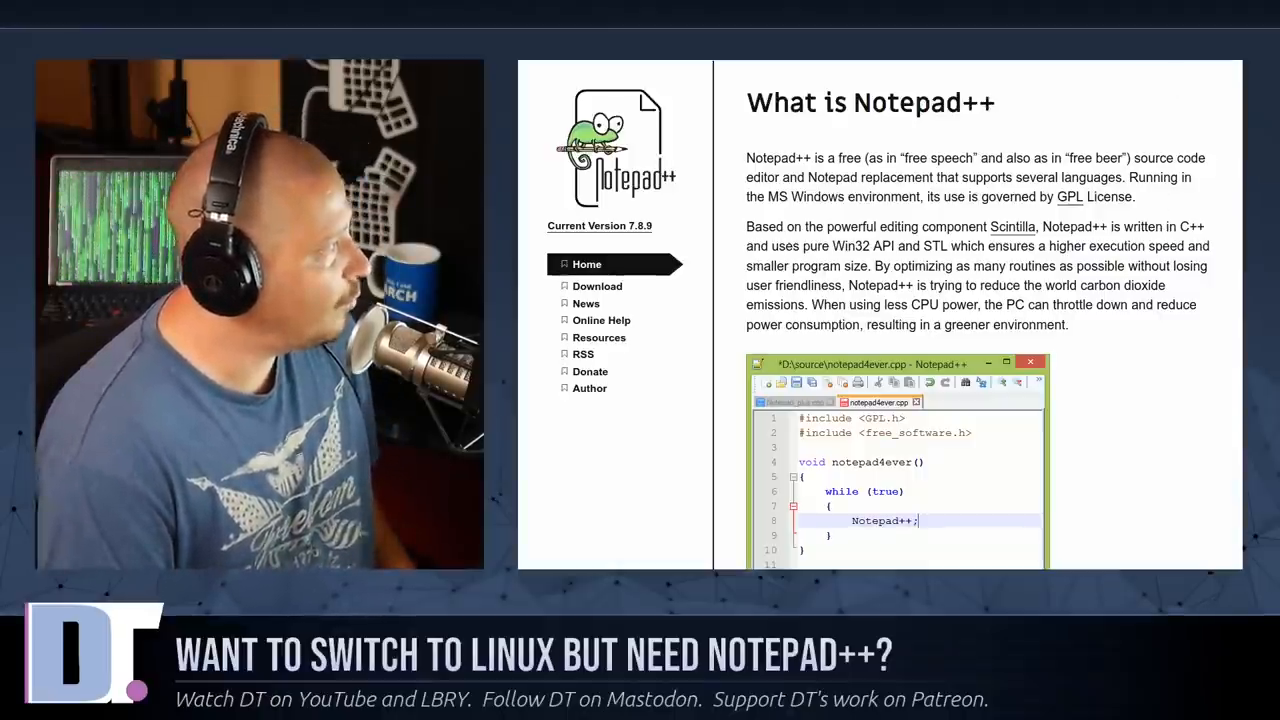
Step: Run 'sudo pacman -S wine' in Alacritty and submit the sudo password
click(596, 286)
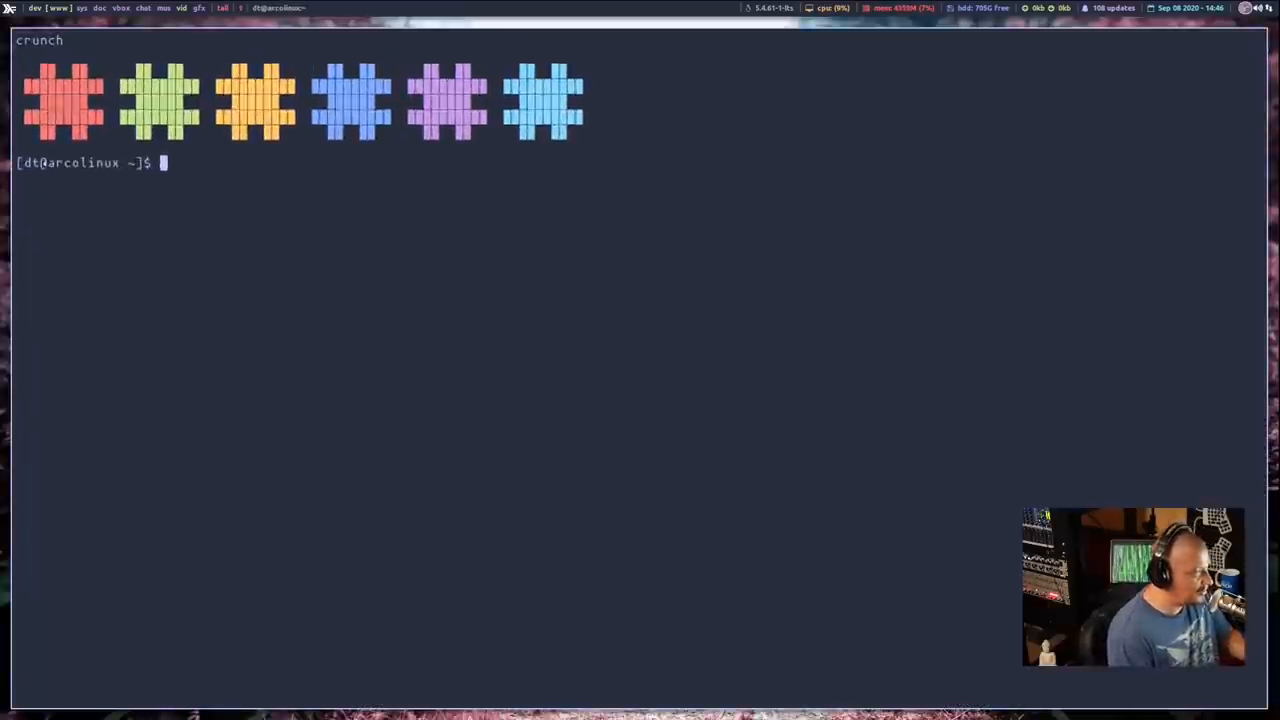
text(ya)
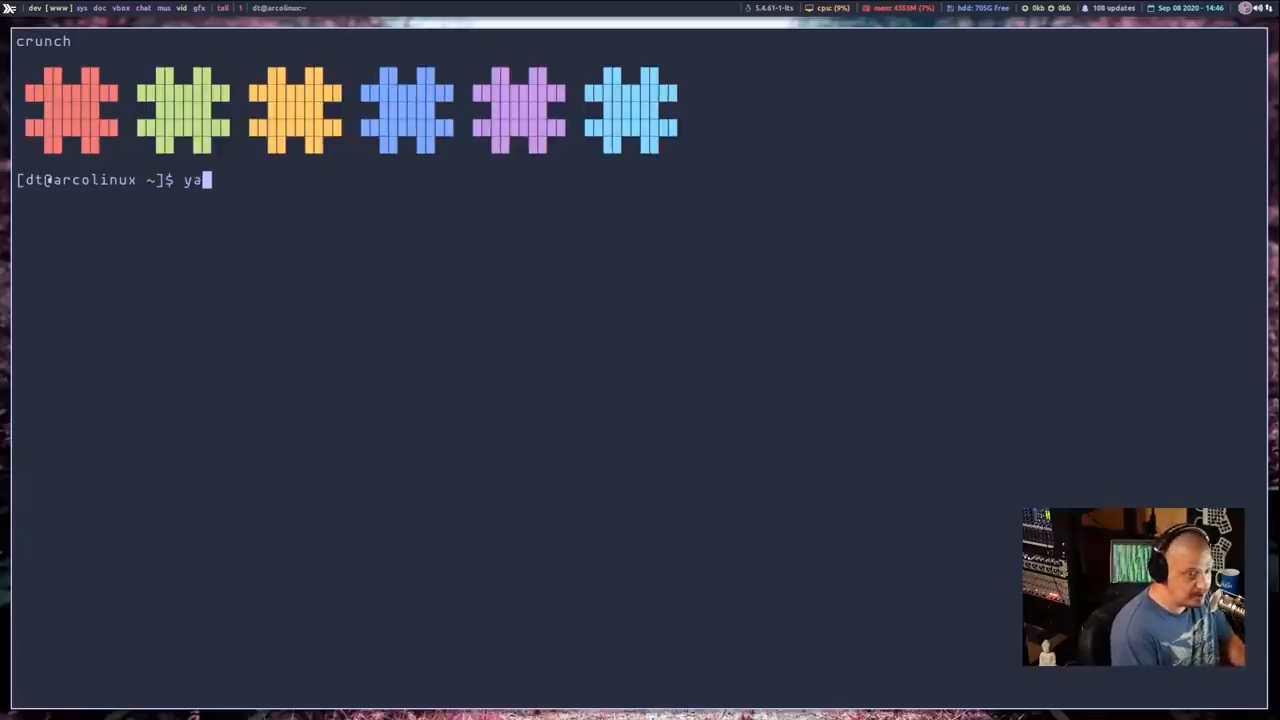
key(BackSpace)
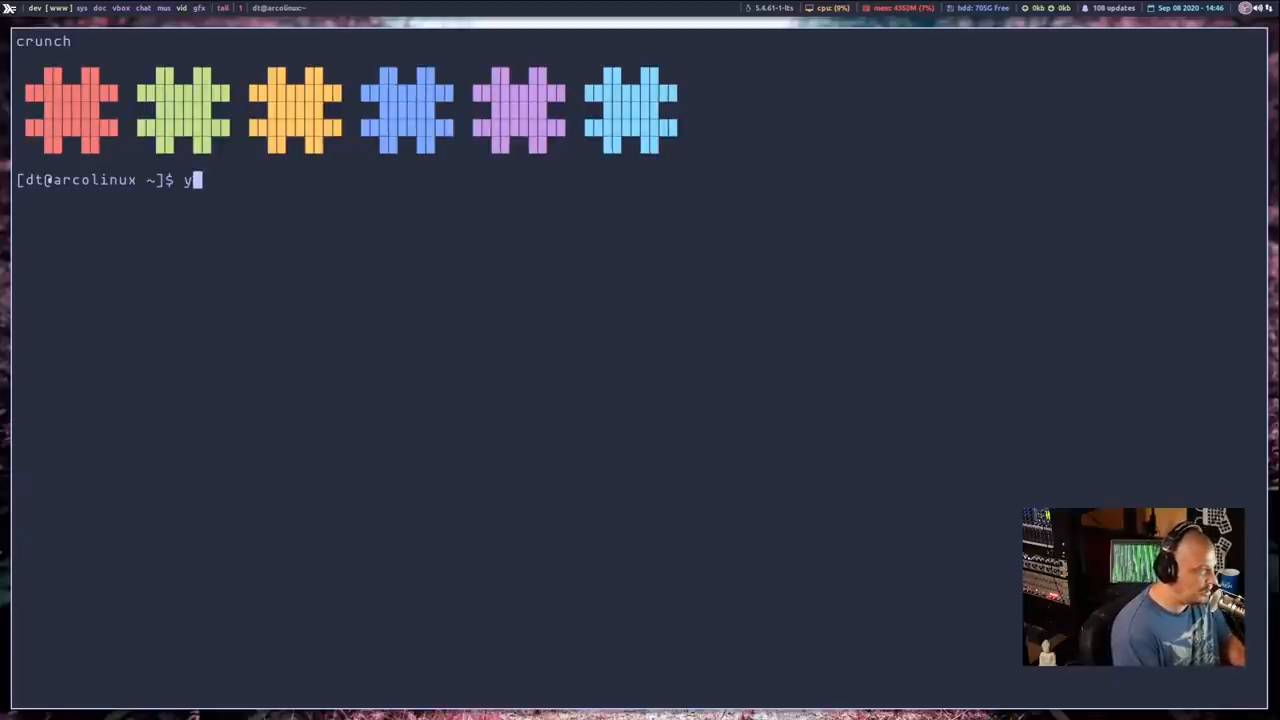
text(sudo pacman -S)
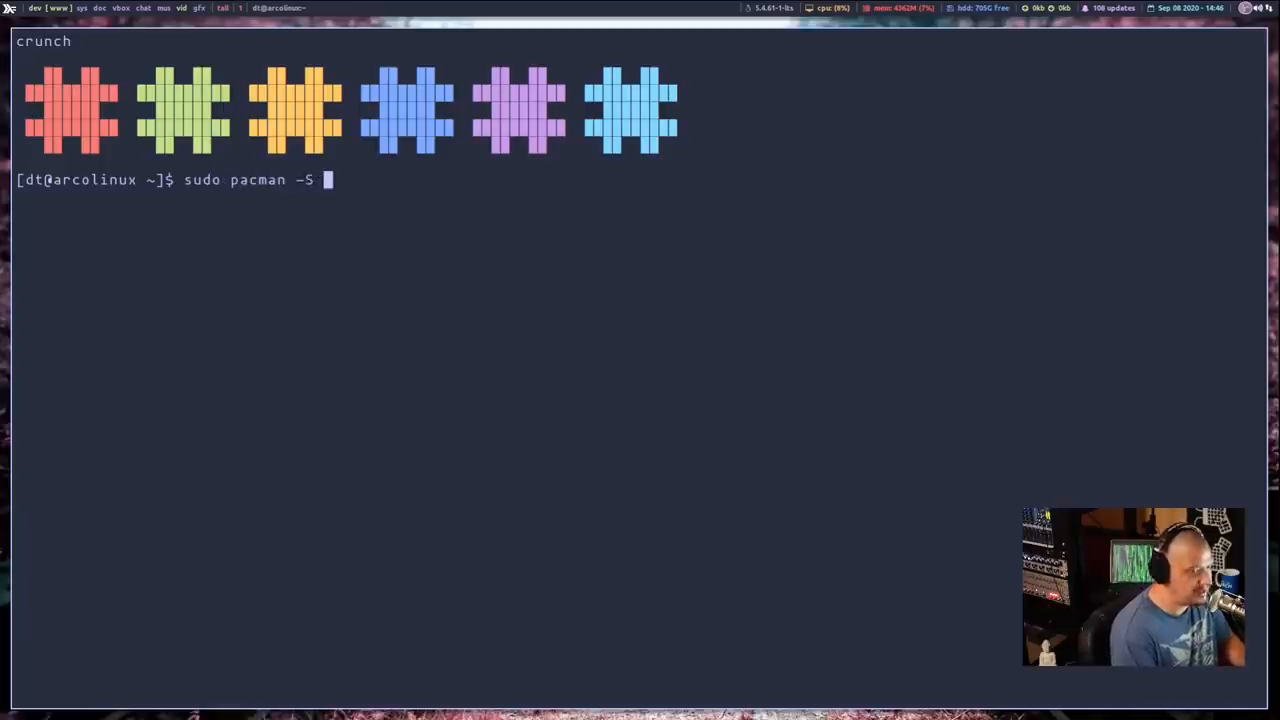
text(win)
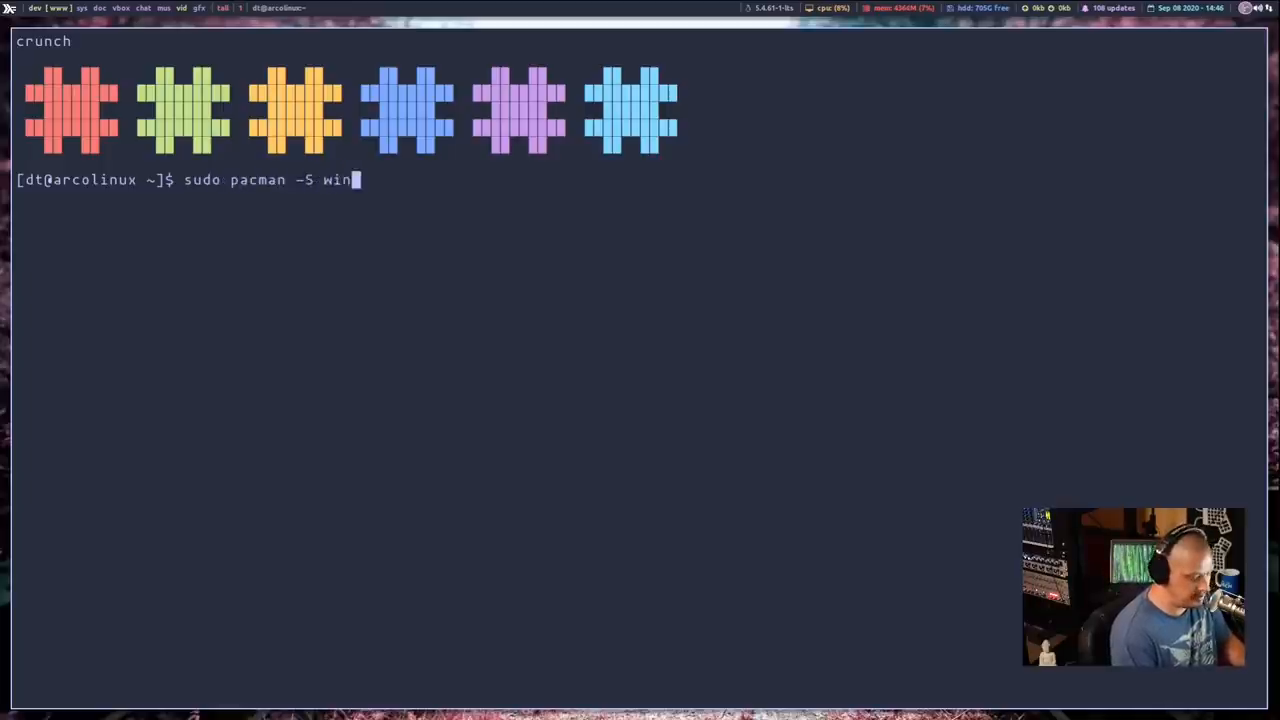
key(Return)
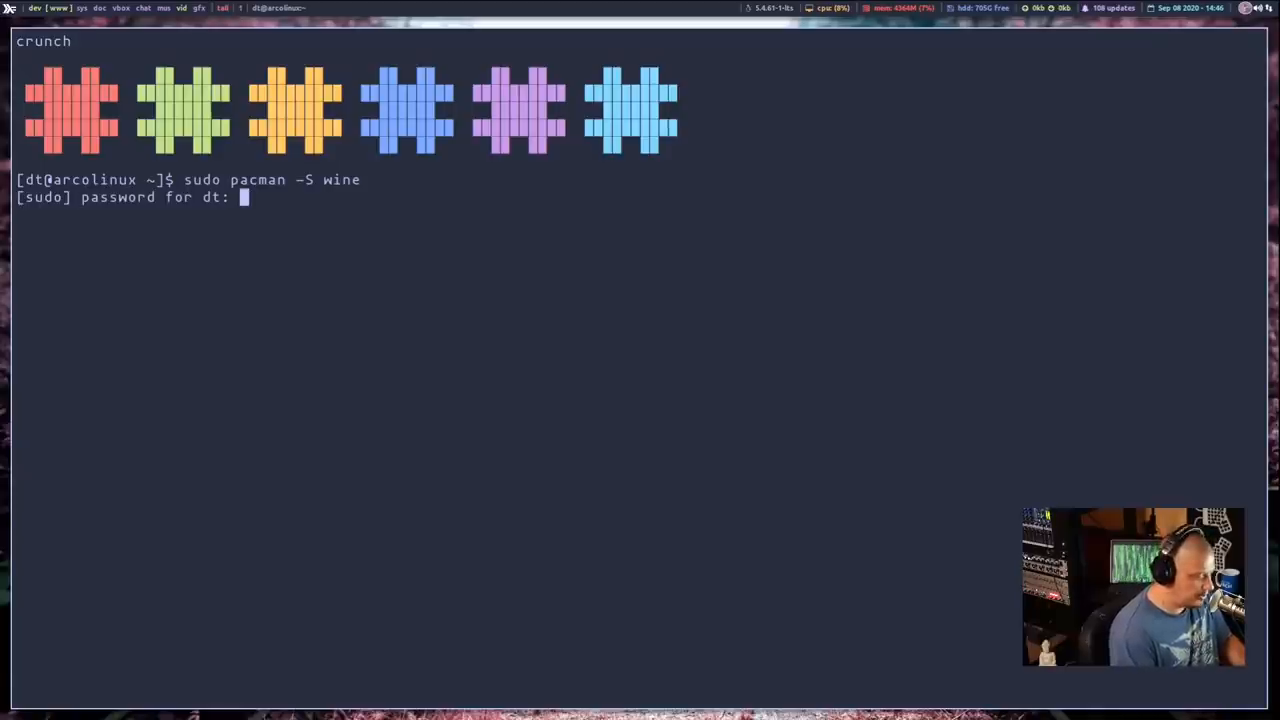
key(Return)
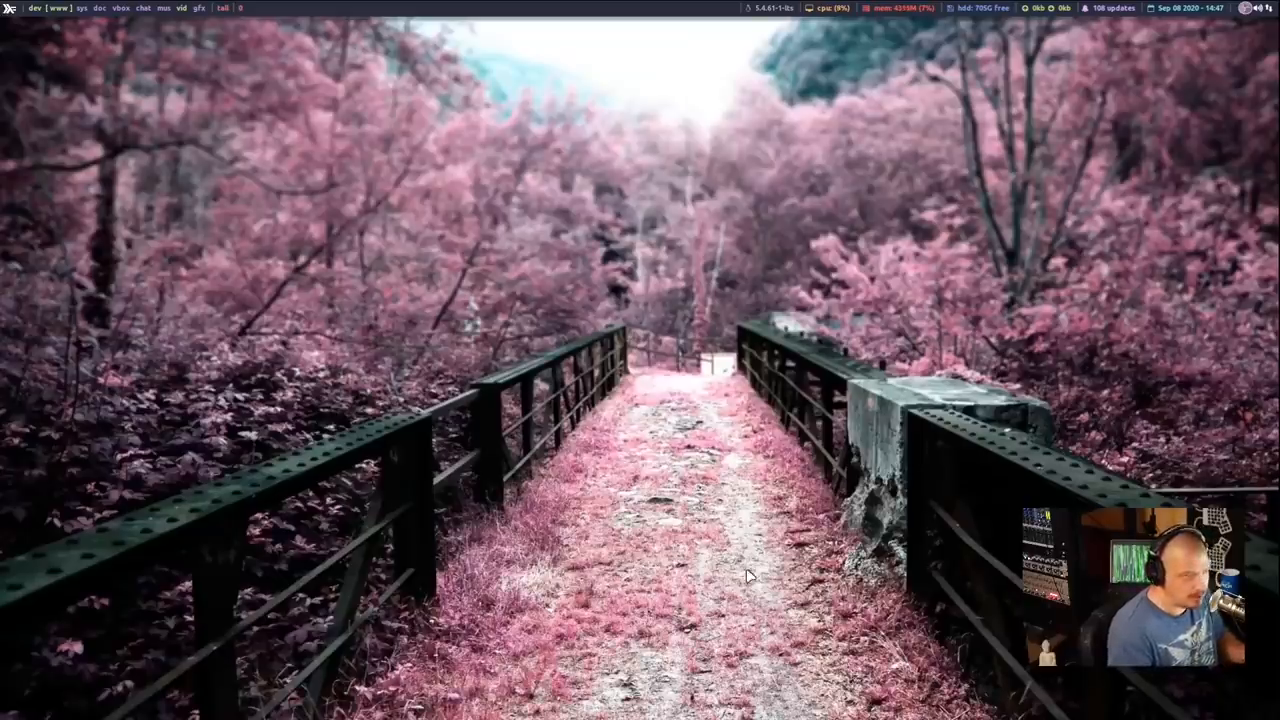
mouse_move(1216, 670)
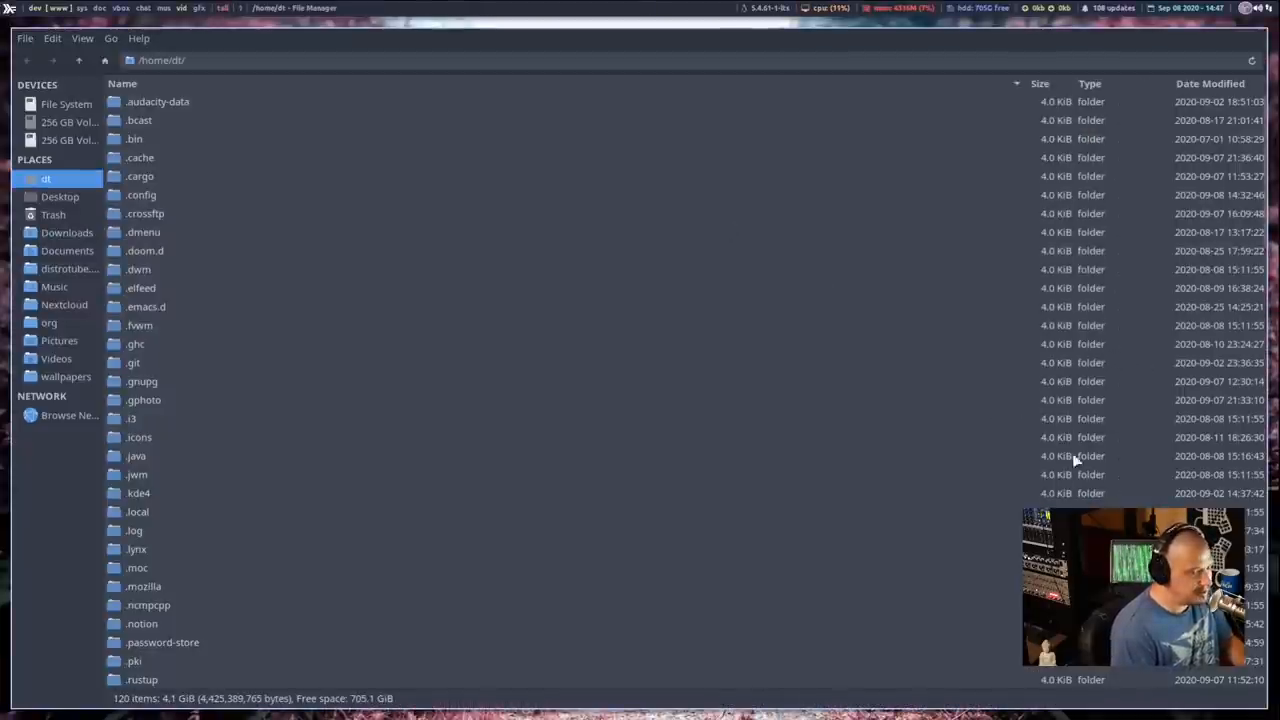
Step: Run npp.7.8.9.Installer.x64.exe from the home folder with Wine
scroll(down, 3)
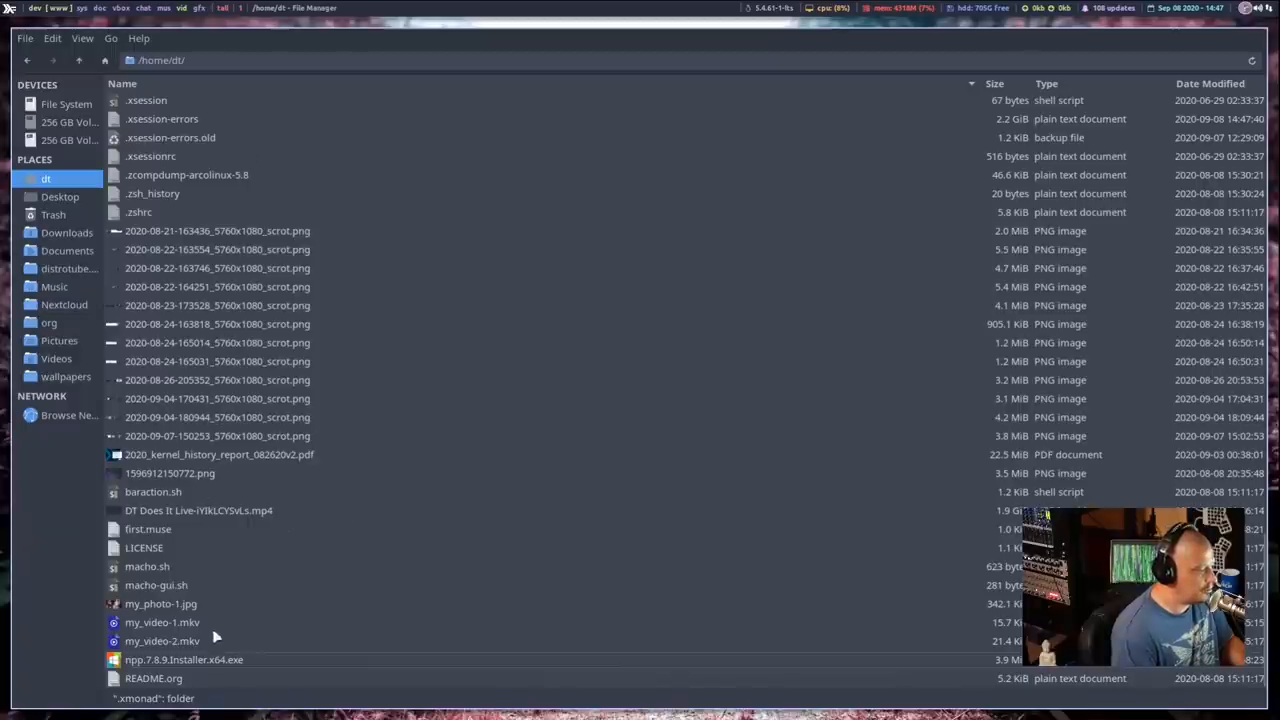
click(184, 660)
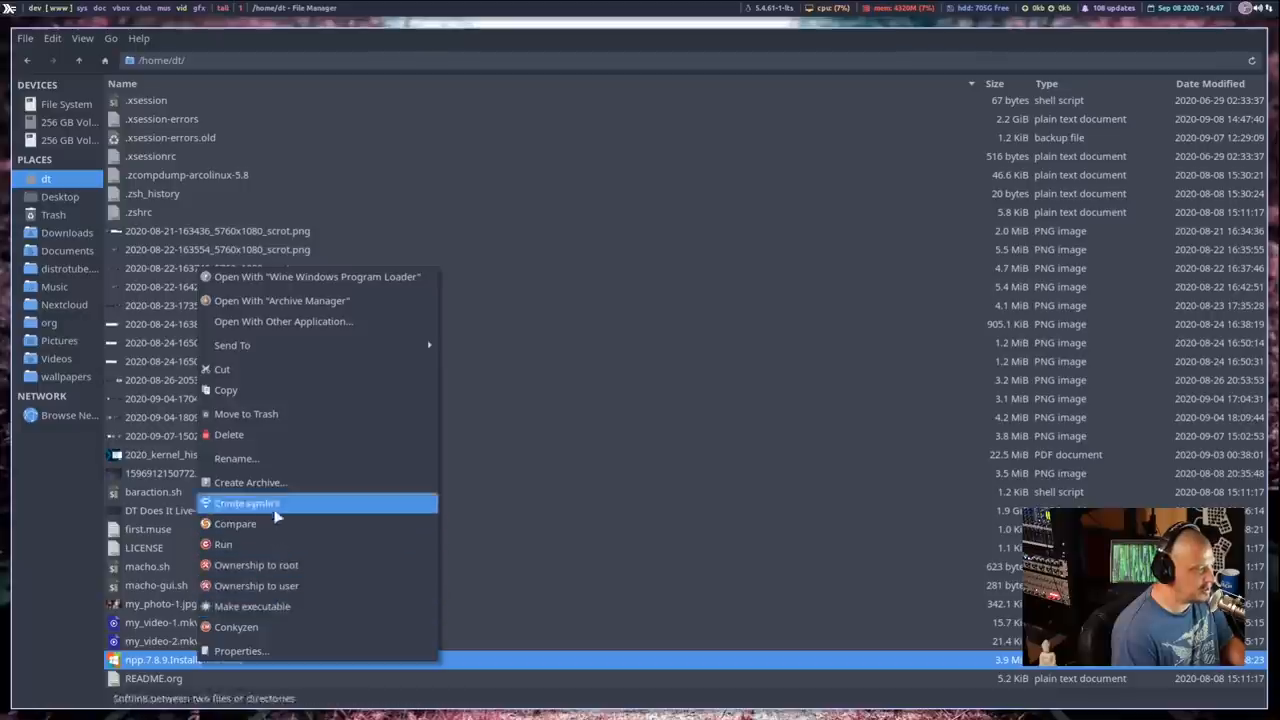
mouse_move(296, 282)
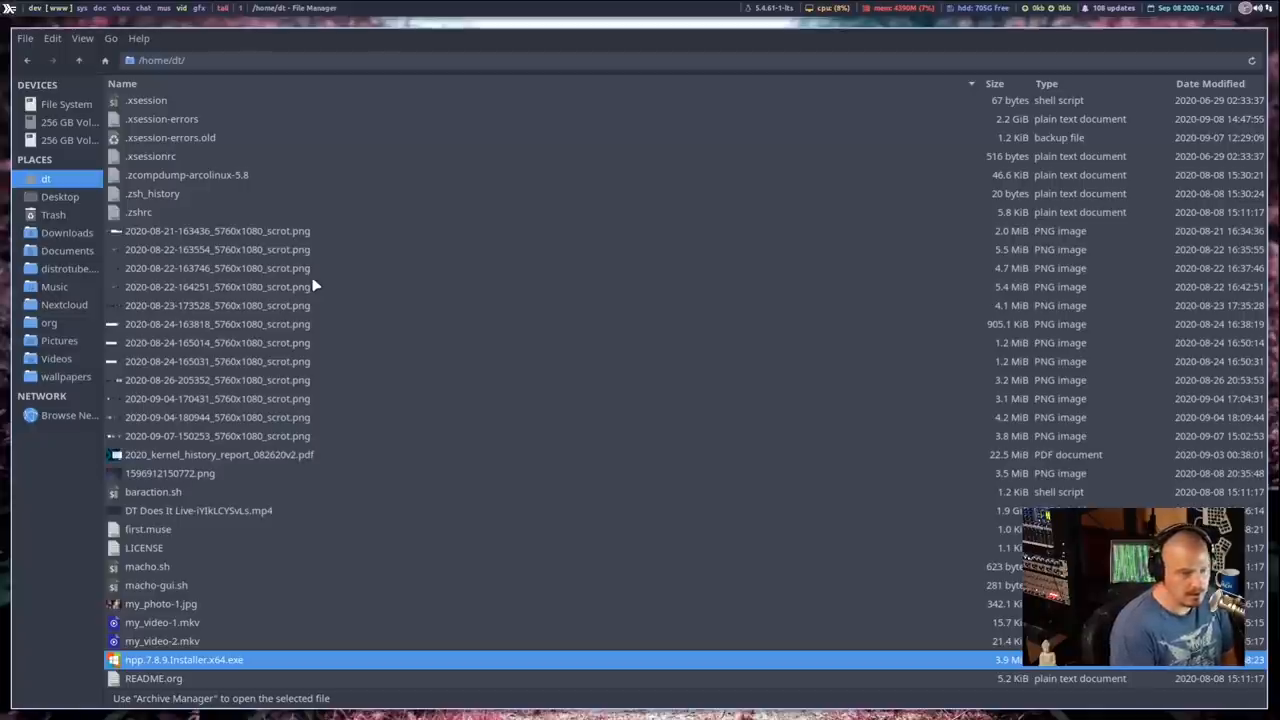
double_click(184, 660)
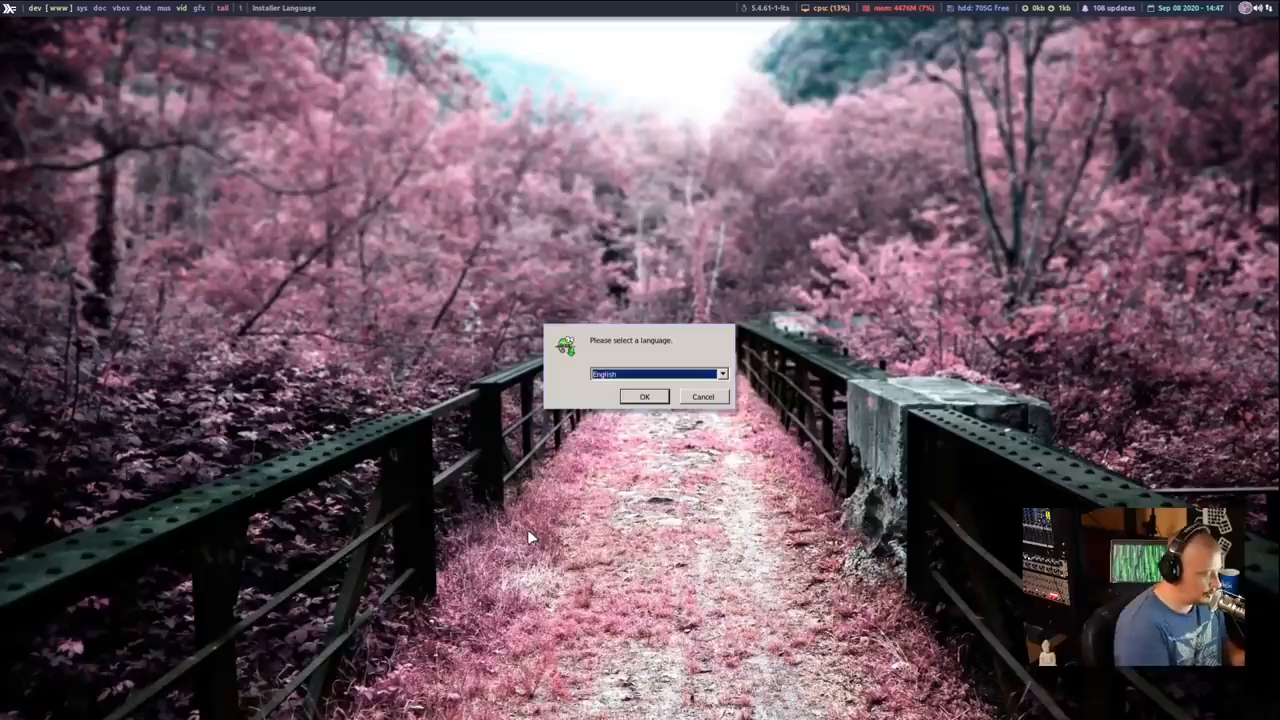
Step: Accept the installer language, welcome page, default folder and components, and install
click(644, 396)
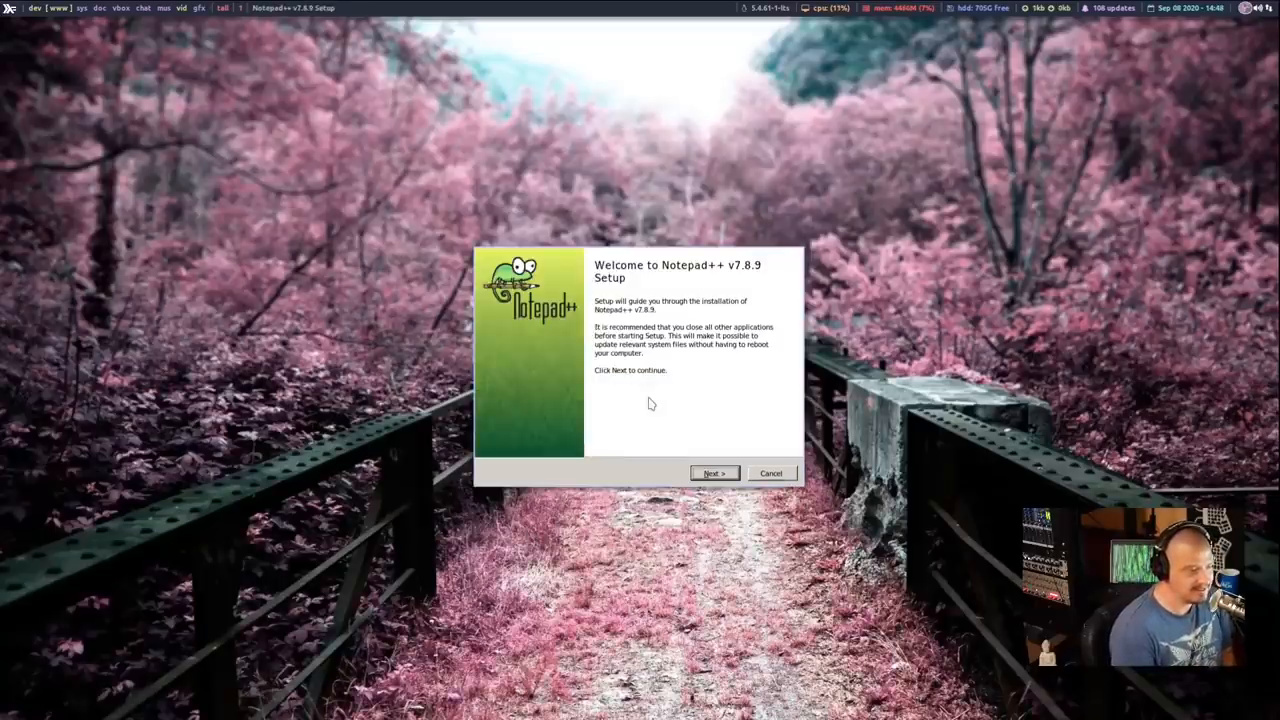
mouse_move(644, 408)
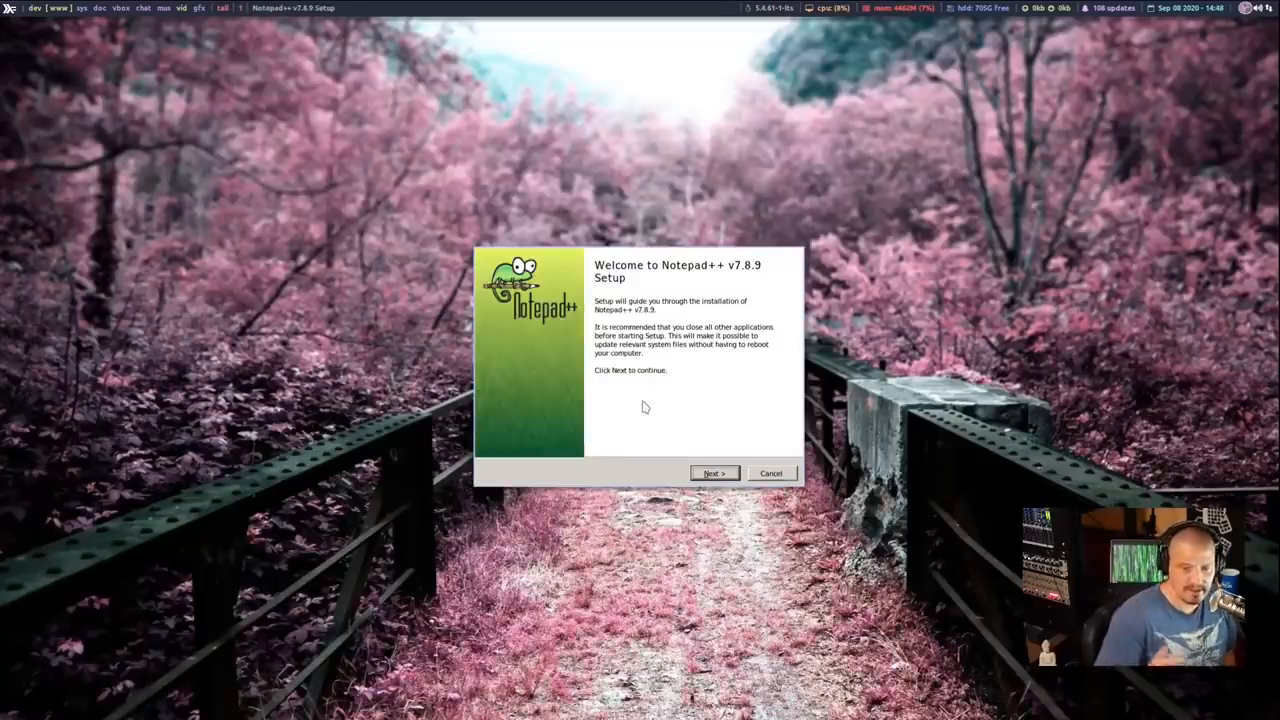
mouse_move(700, 560)
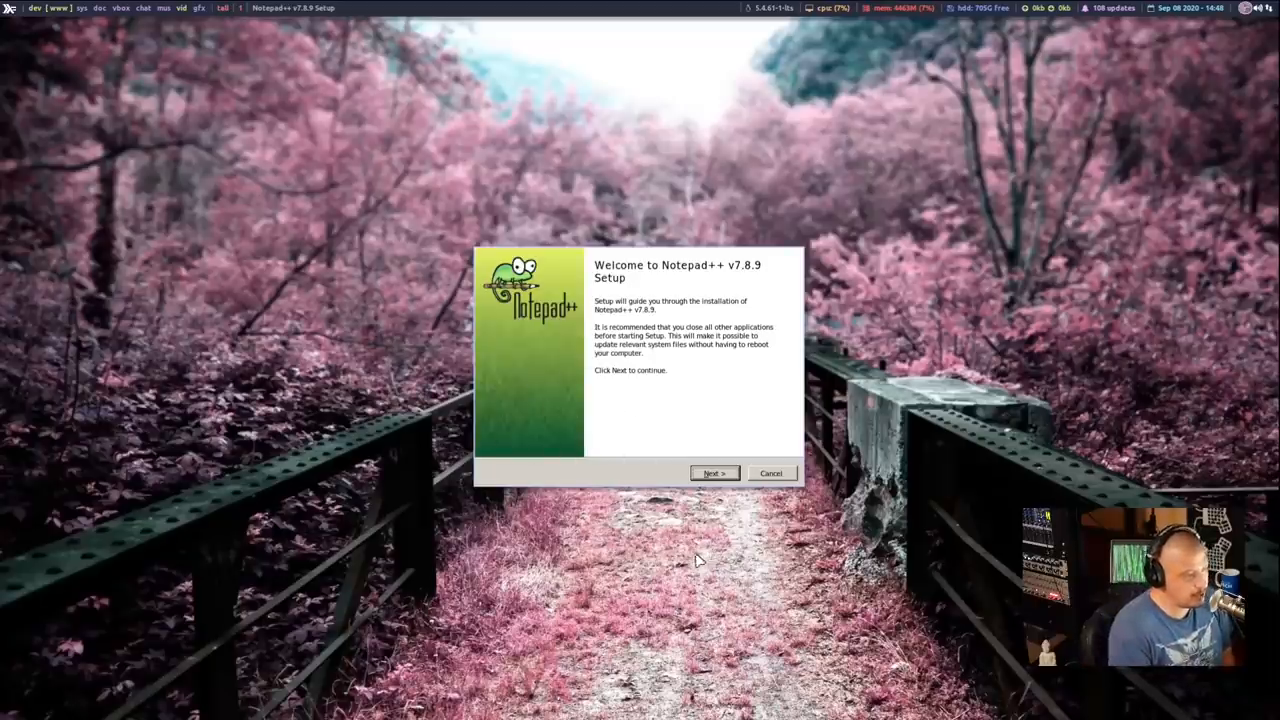
click(714, 472)
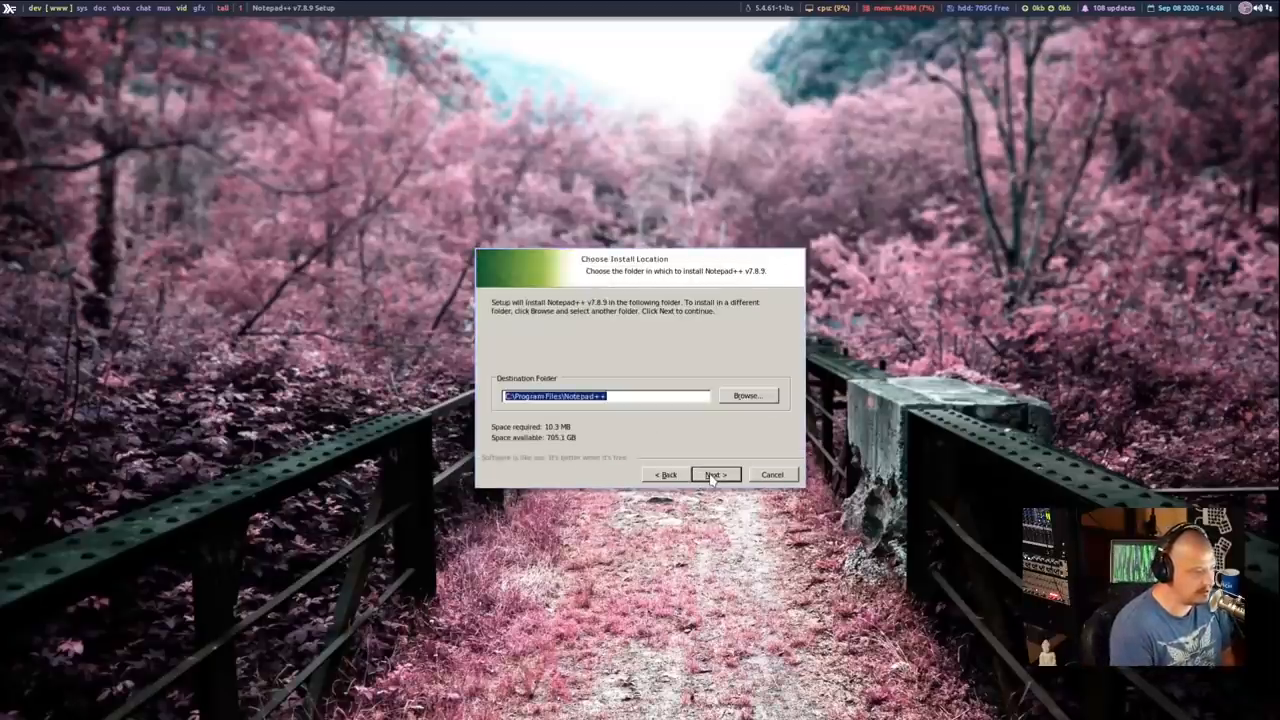
click(714, 474)
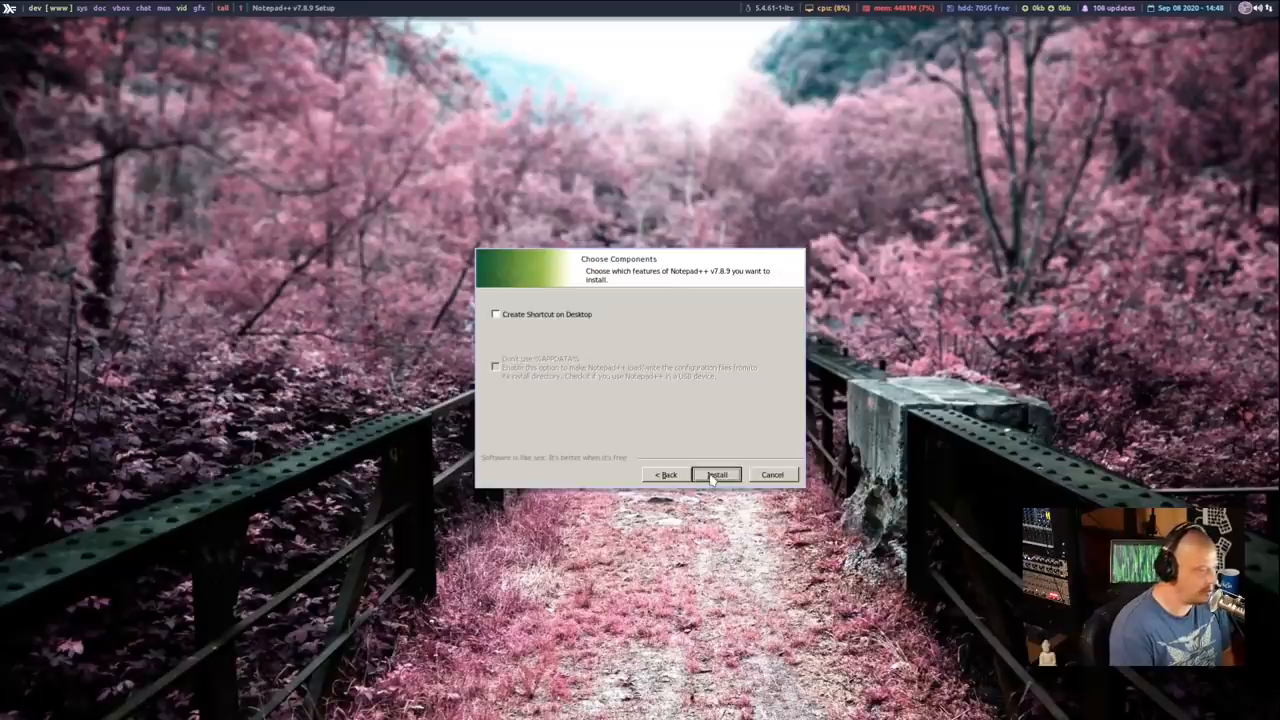
click(716, 474)
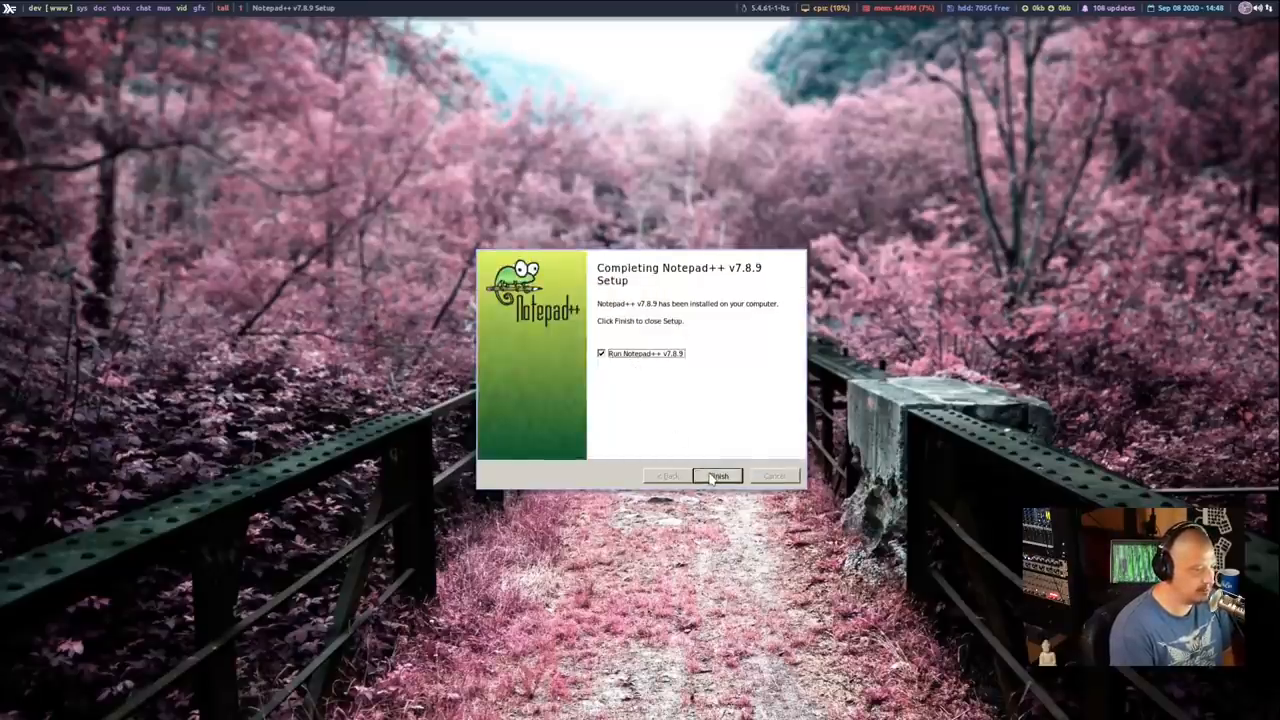
Step: Finish setup with 'Run Notepad++' checked so the editor launches
click(718, 476)
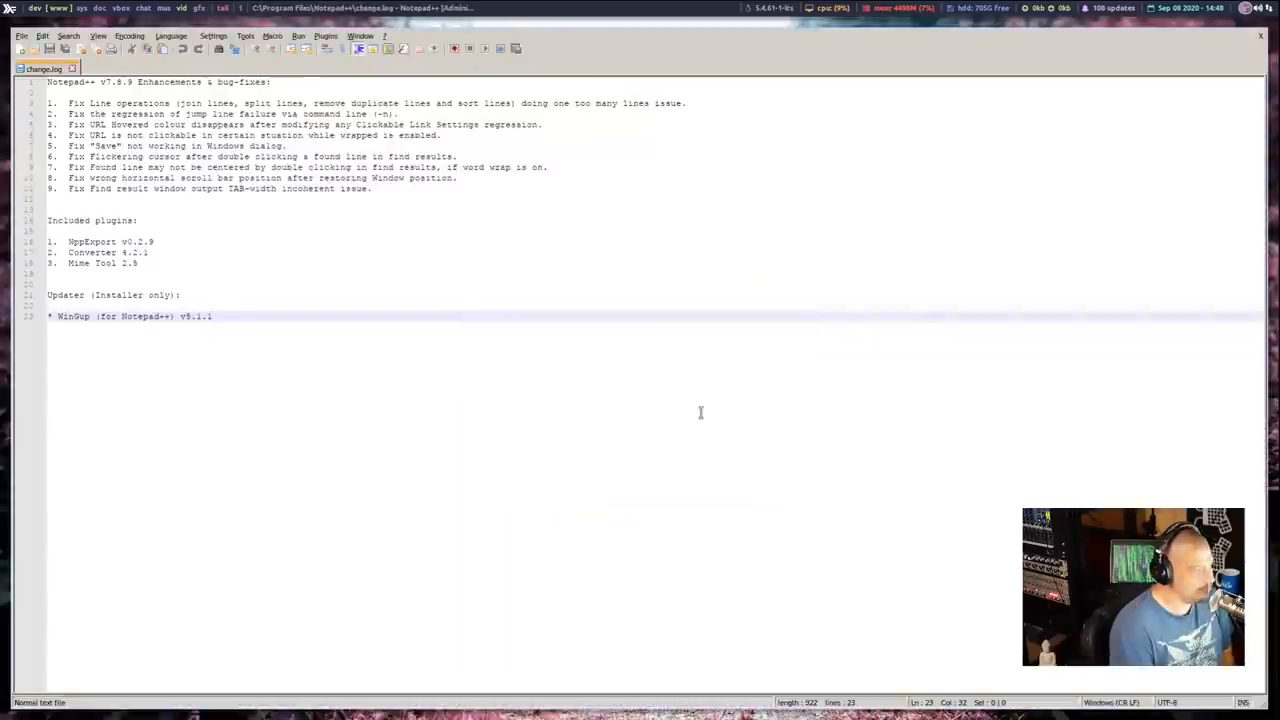
mouse_move(884, 624)
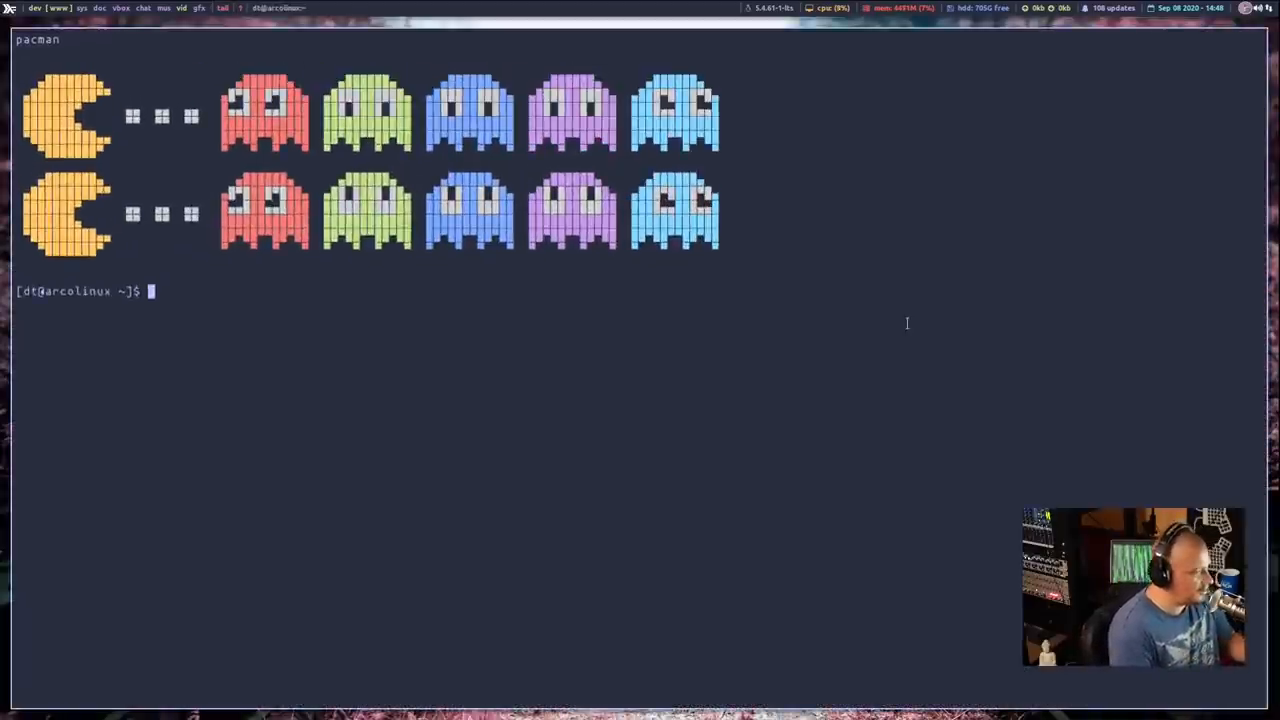
Step: Run 'sudo pacman -S notepadqq' in Alacritty to install Notepadqq
text(sua)
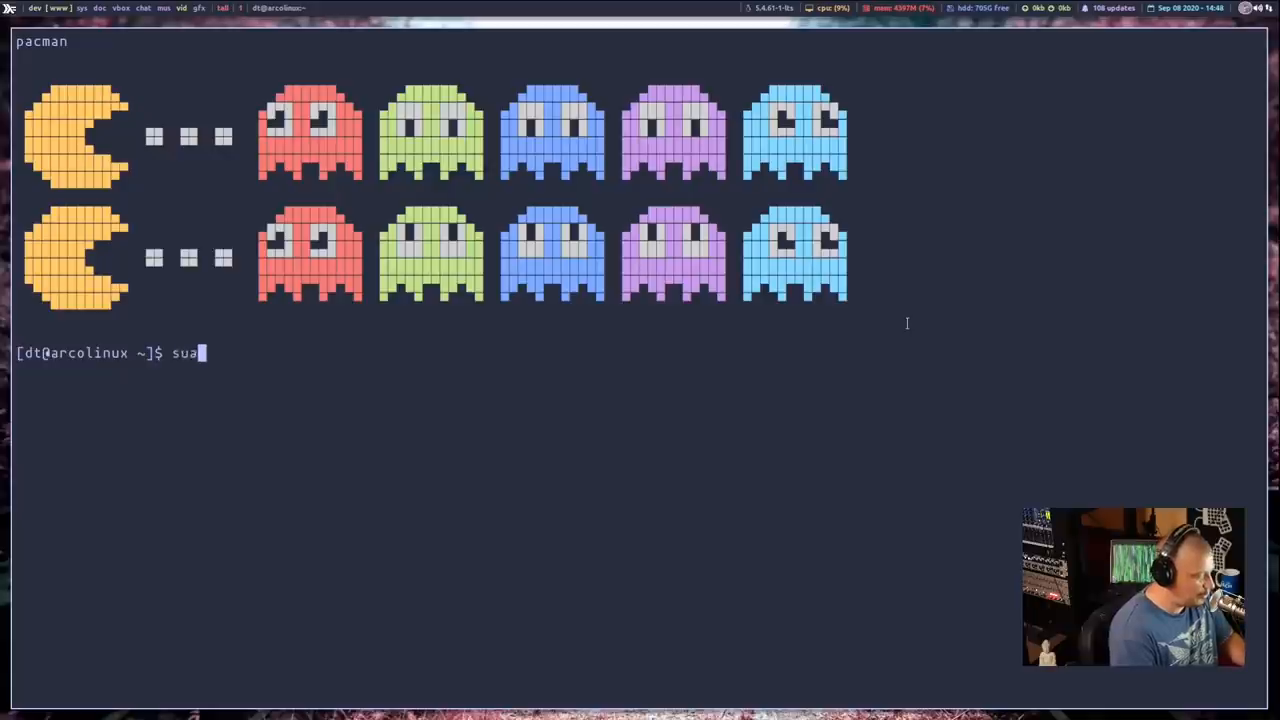
text(do pacman -)
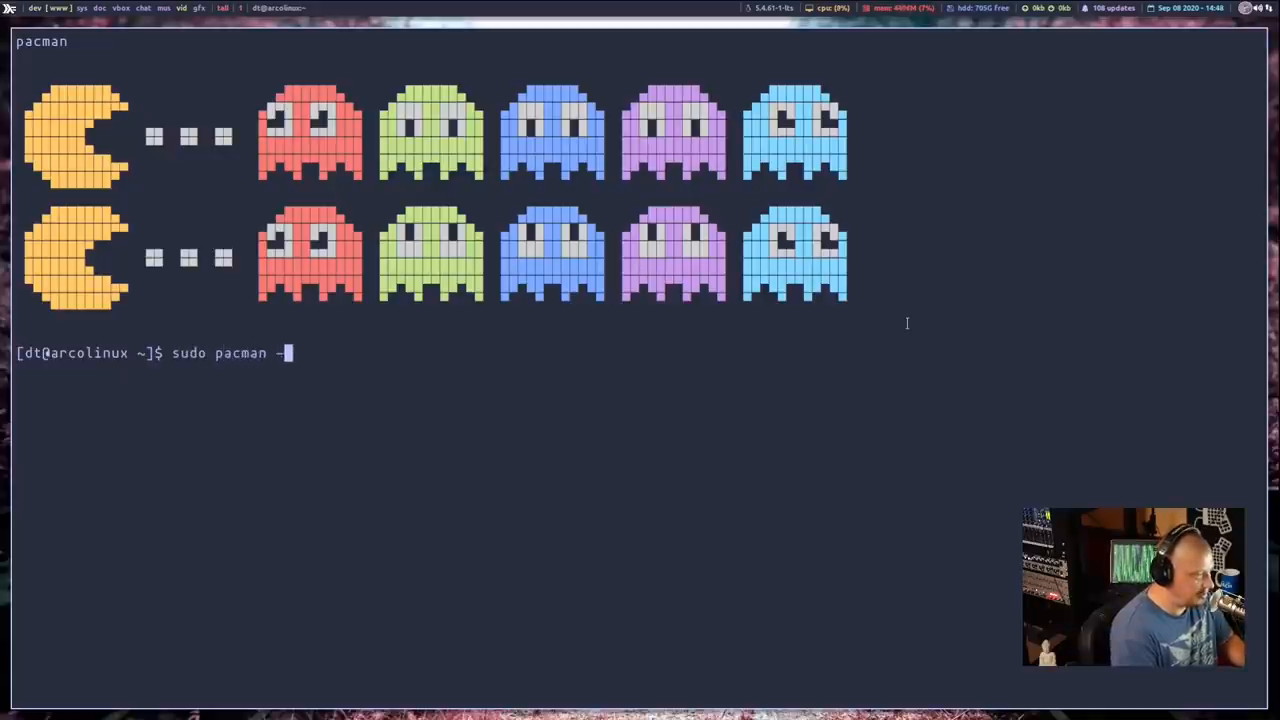
text(S)
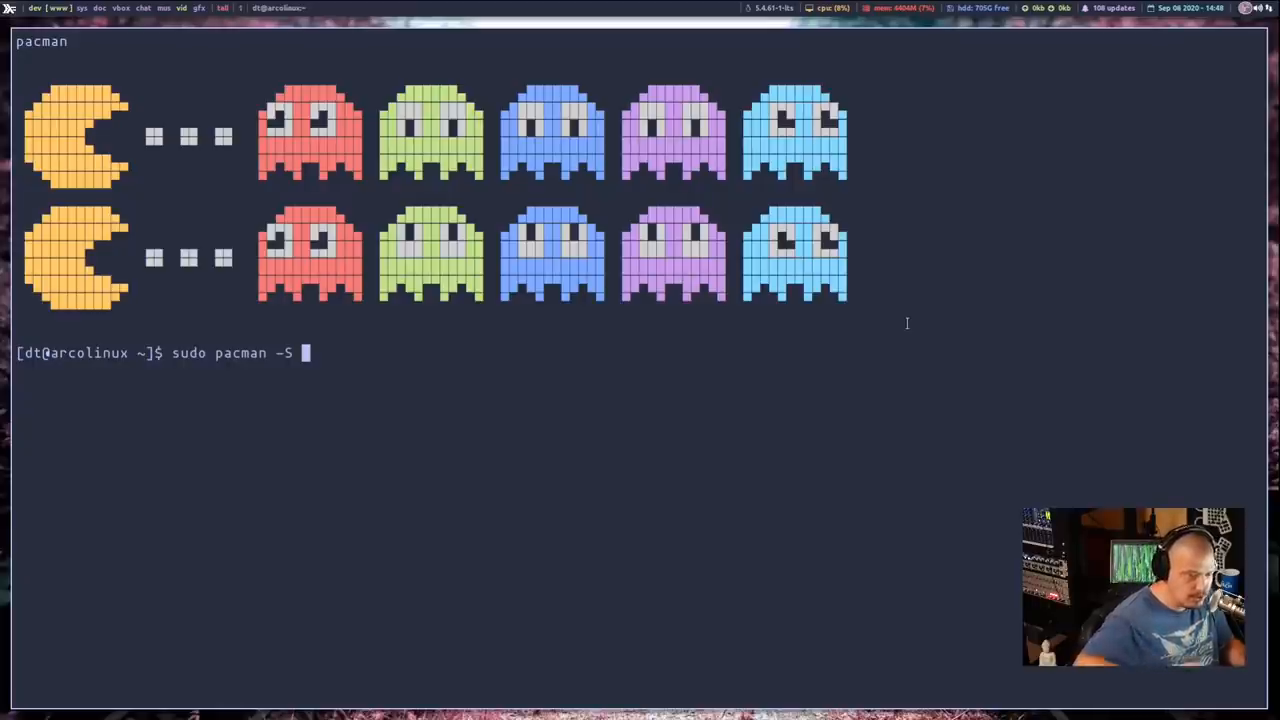
text(note)
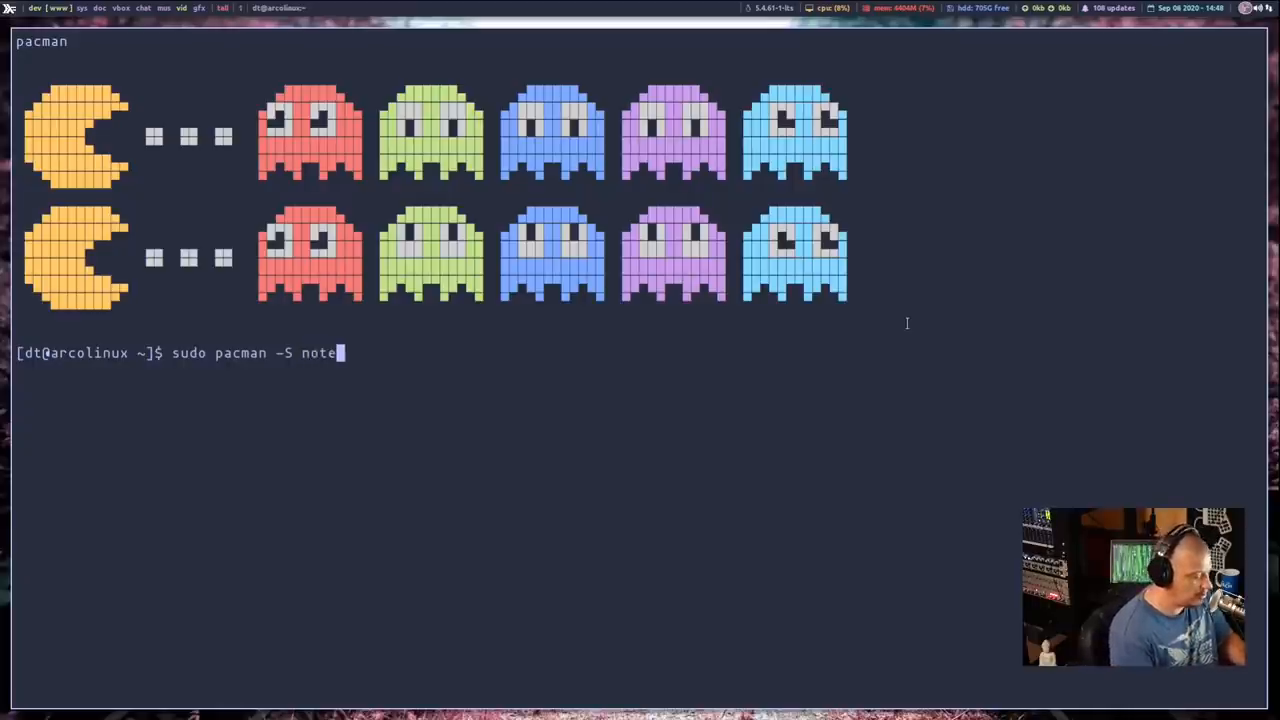
text(padq)
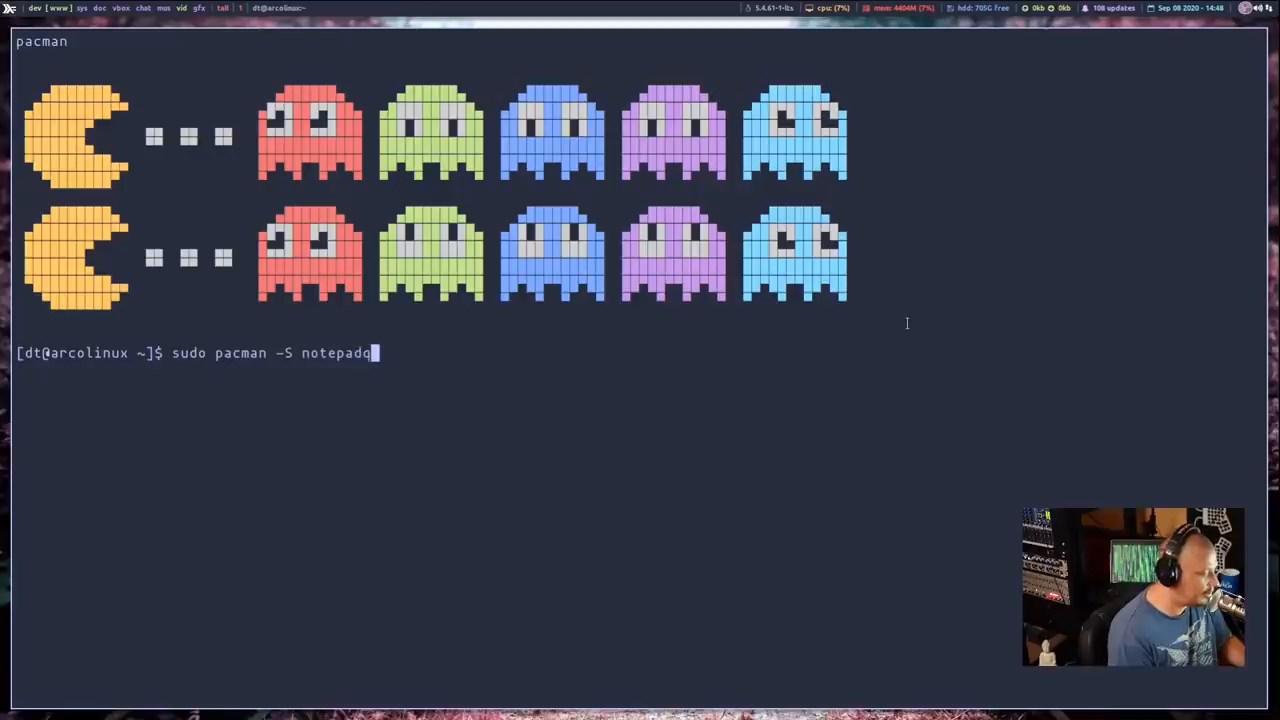
key(Return)
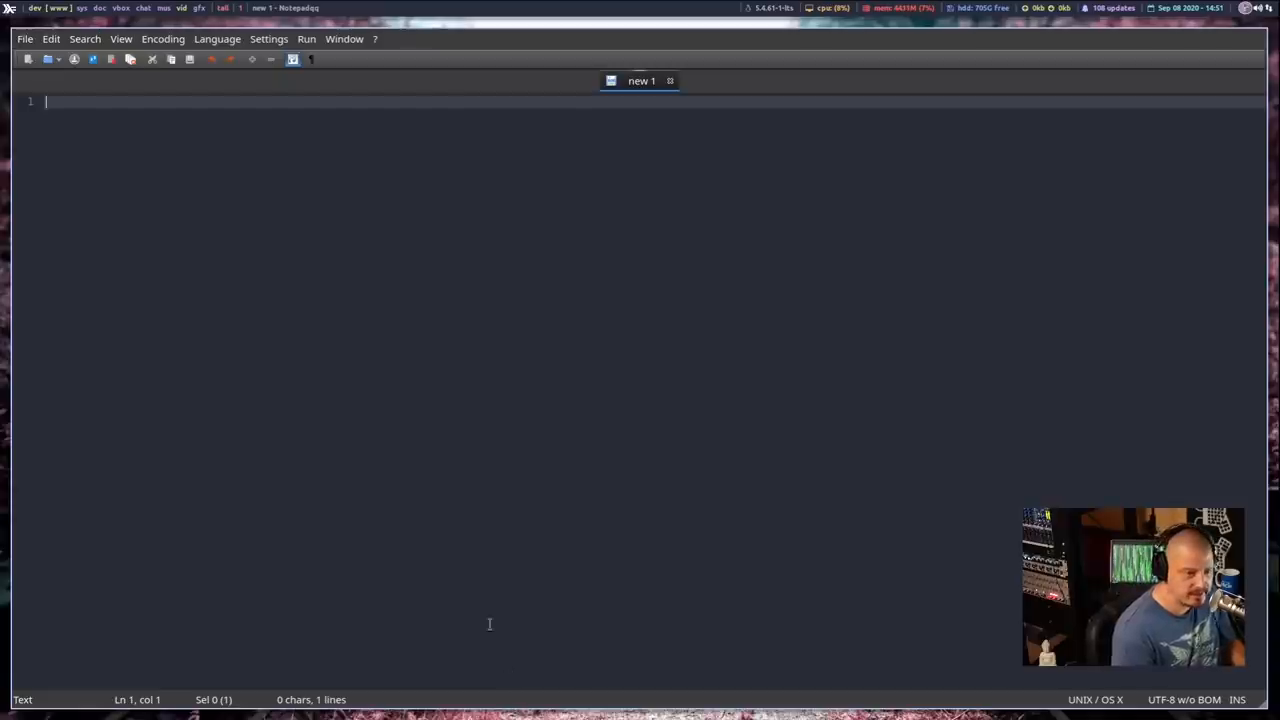
mouse_move(124, 336)
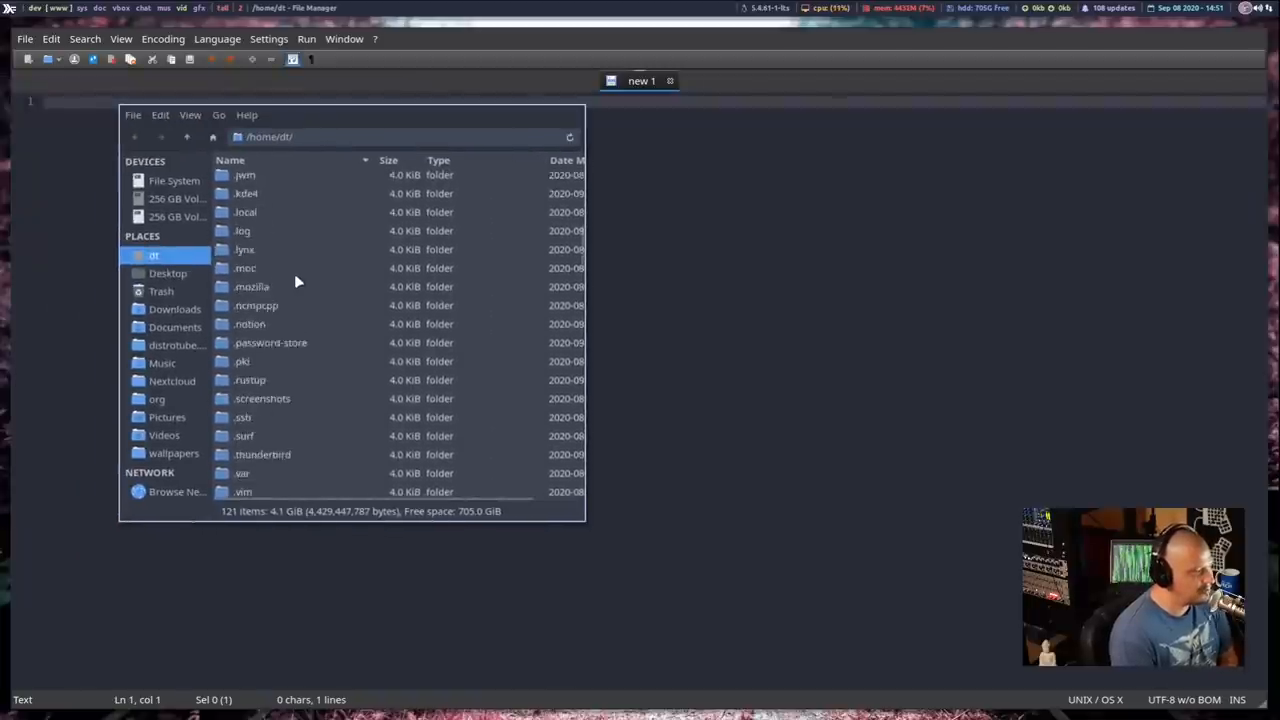
Step: Browse into ~/.wine/drive_c/Program Files/Notepad++ in PCManFM
scroll(down, 3)
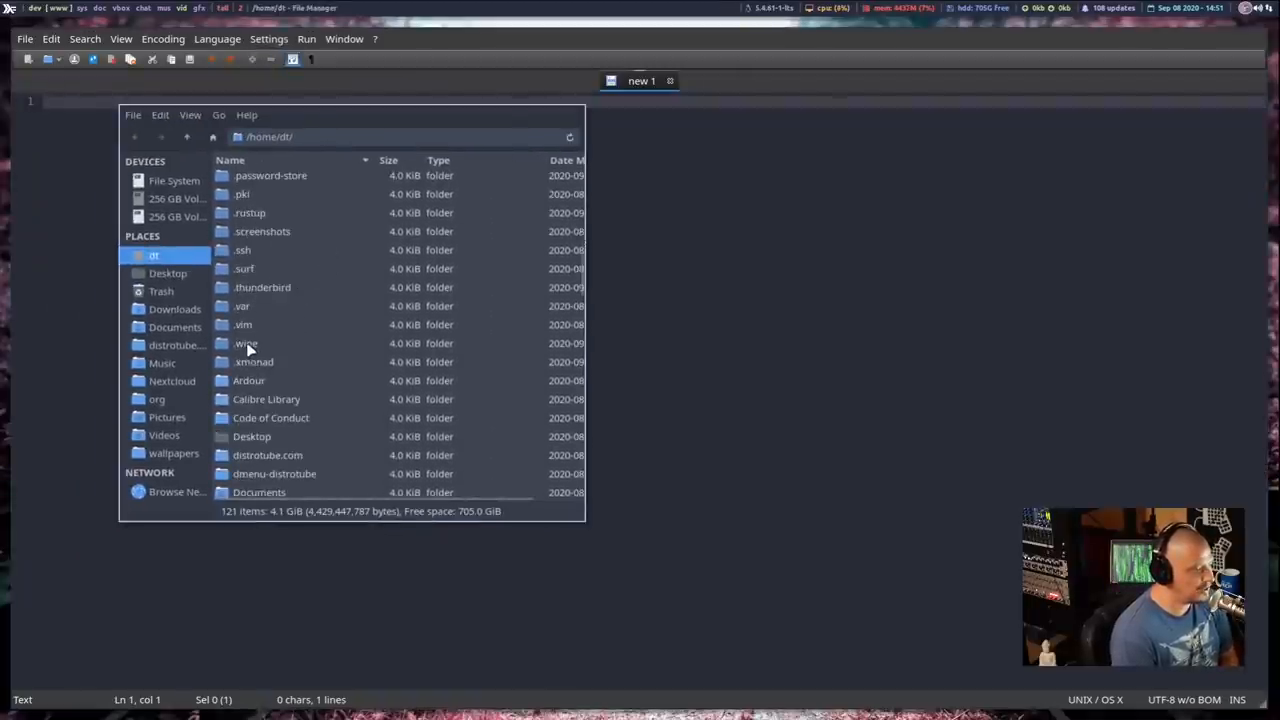
double_click(244, 344)
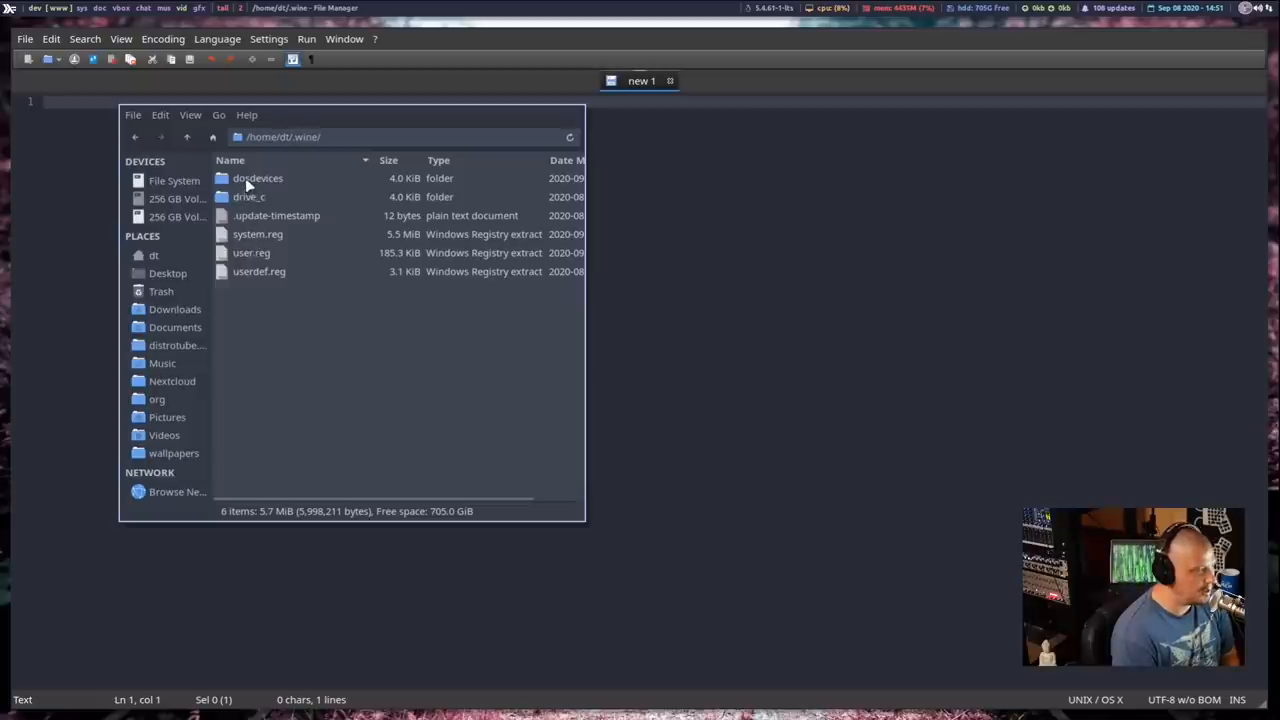
double_click(248, 196)
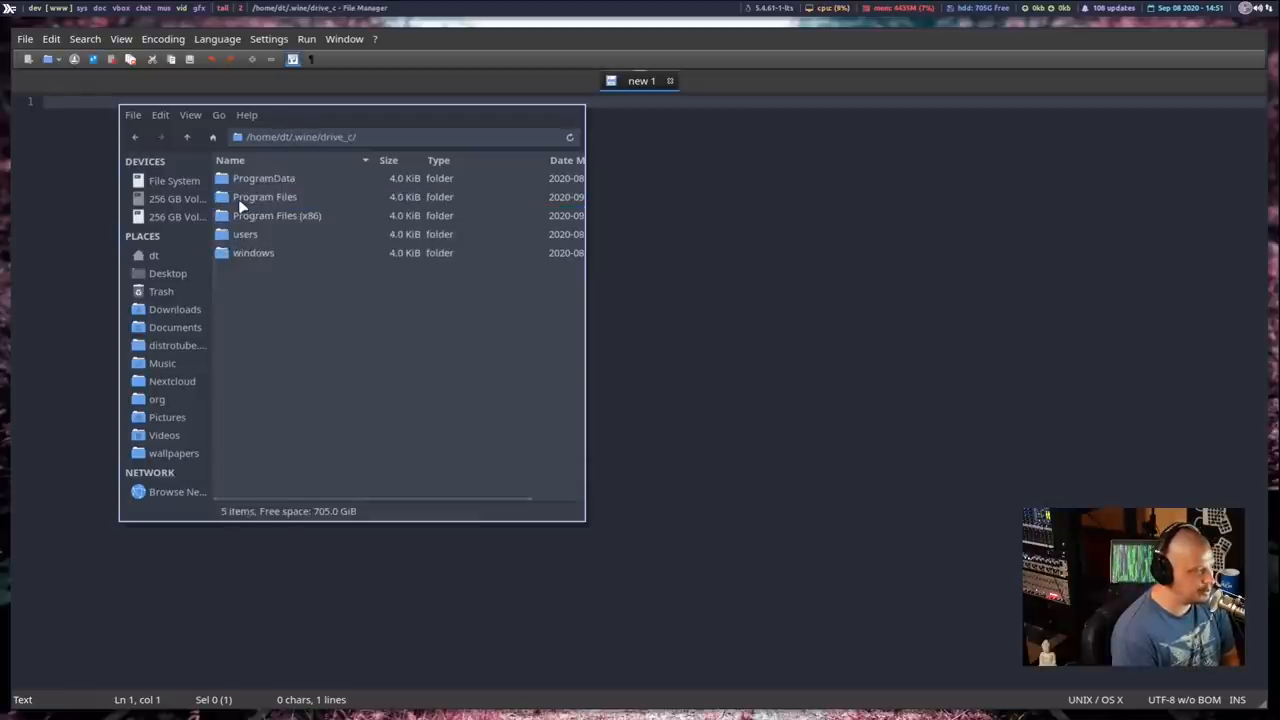
double_click(264, 196)
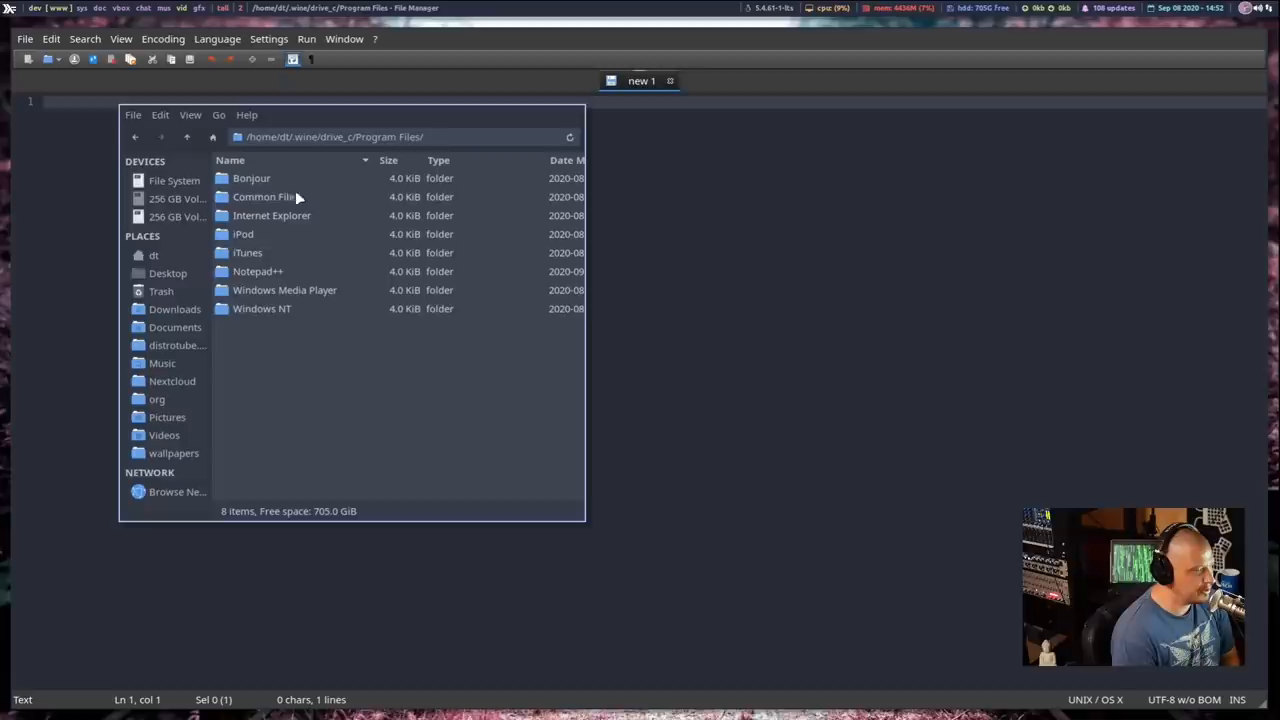
double_click(256, 272)
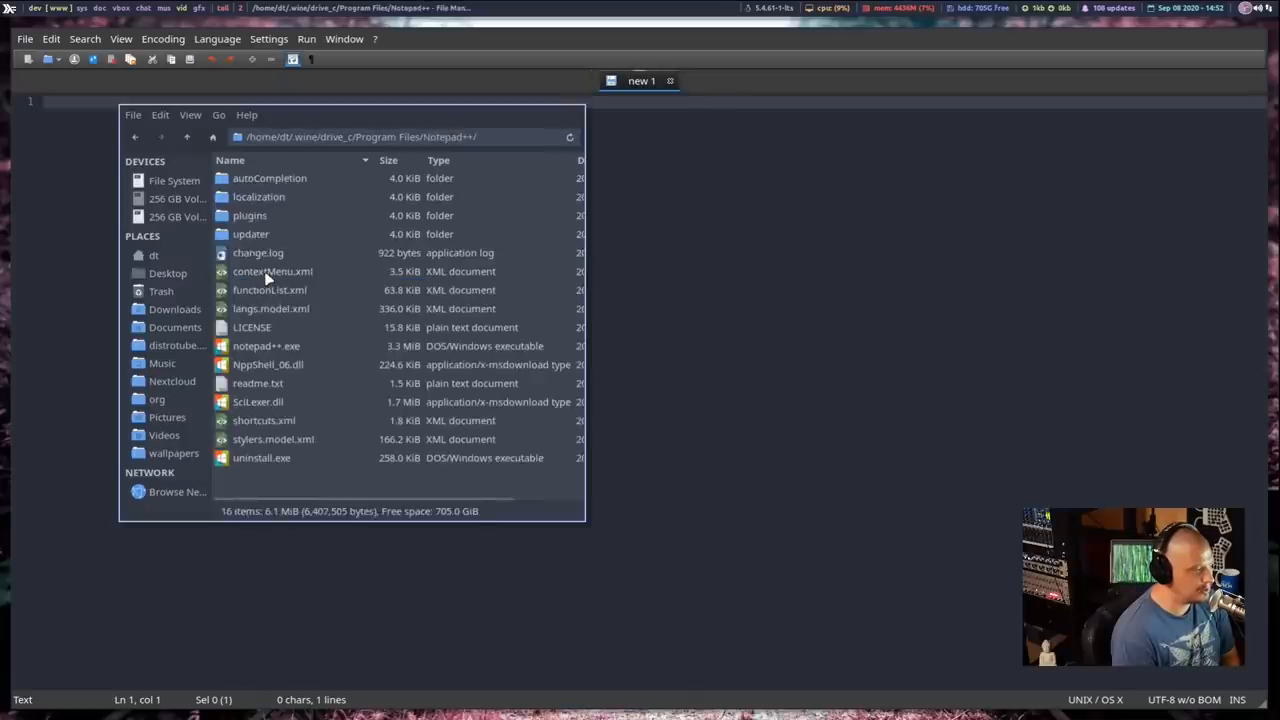
Step: Launch notepad++.exe with the Wine Windows Program Loader
click(266, 346)
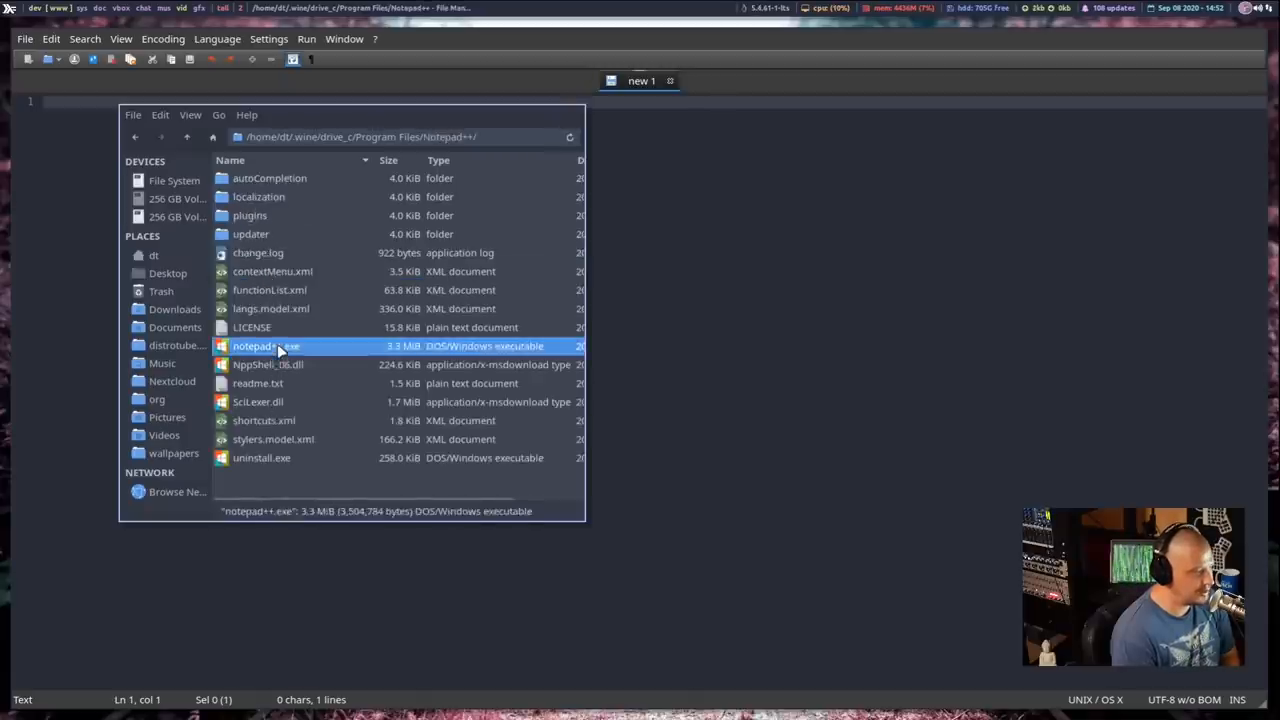
right_click(264, 346)
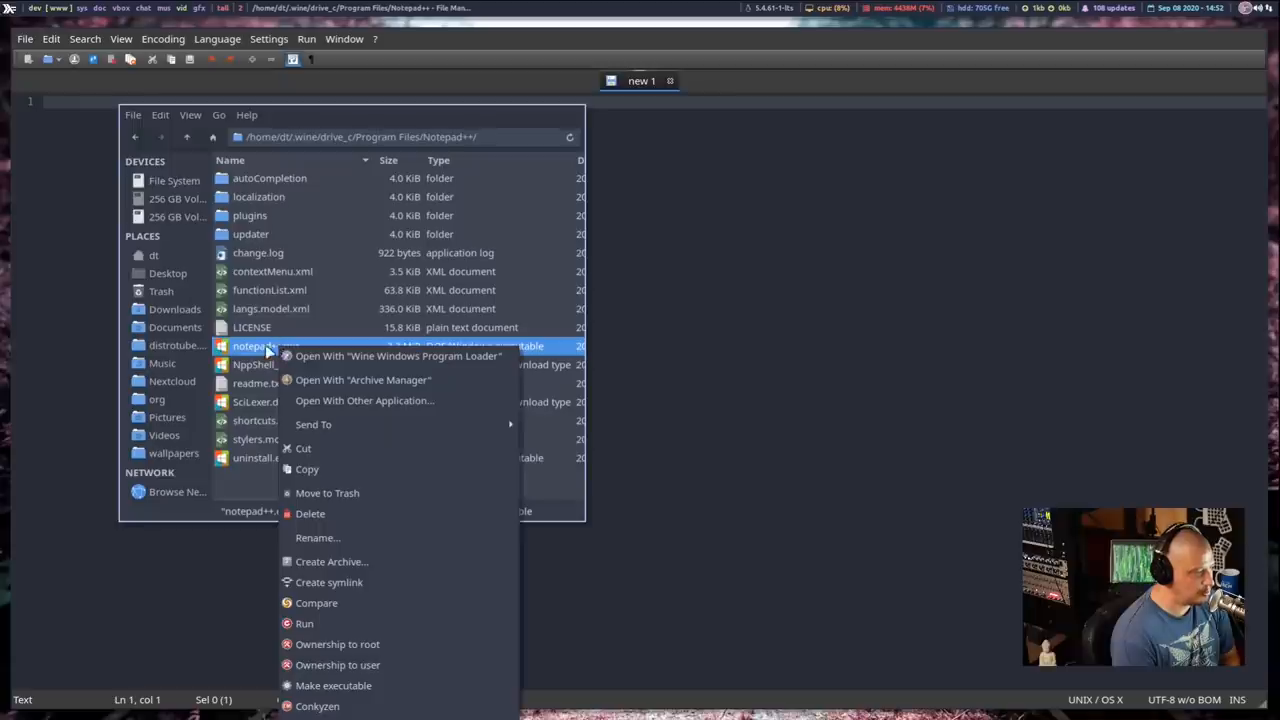
click(396, 356)
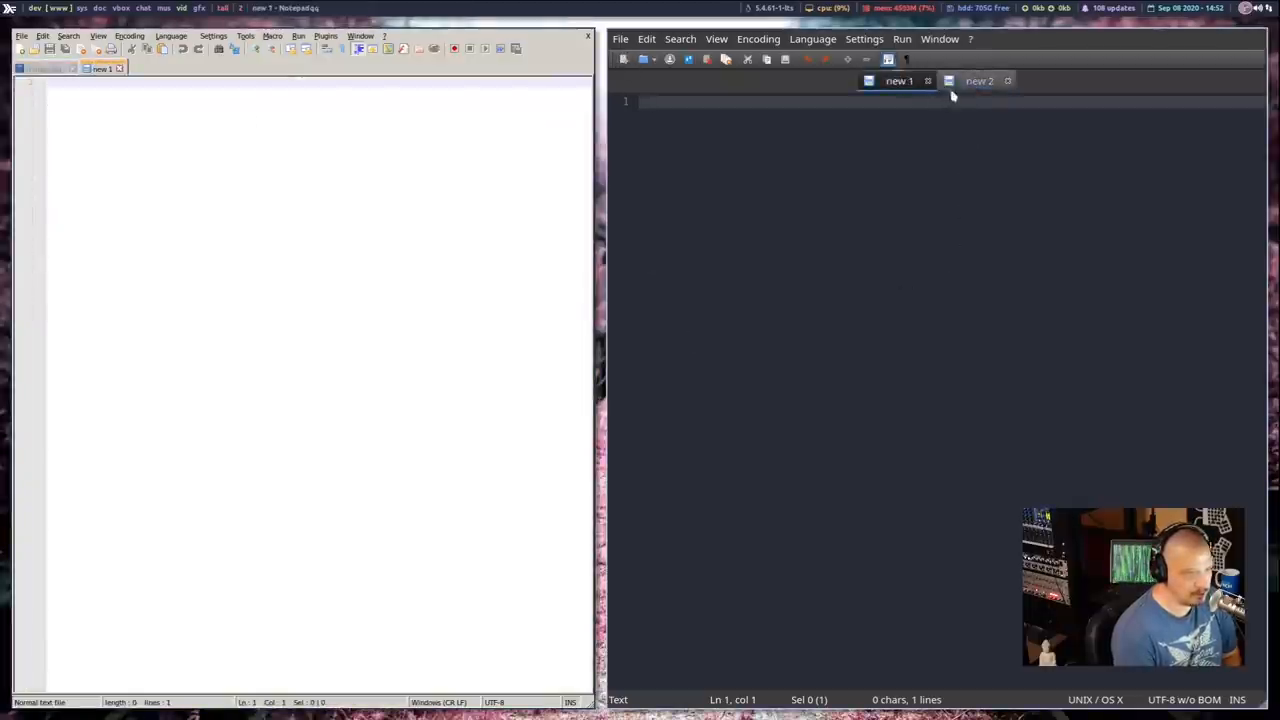
Step: Switch Notepadqq to the 'new 2' document and focus the Notepad++ window beside it
click(980, 80)
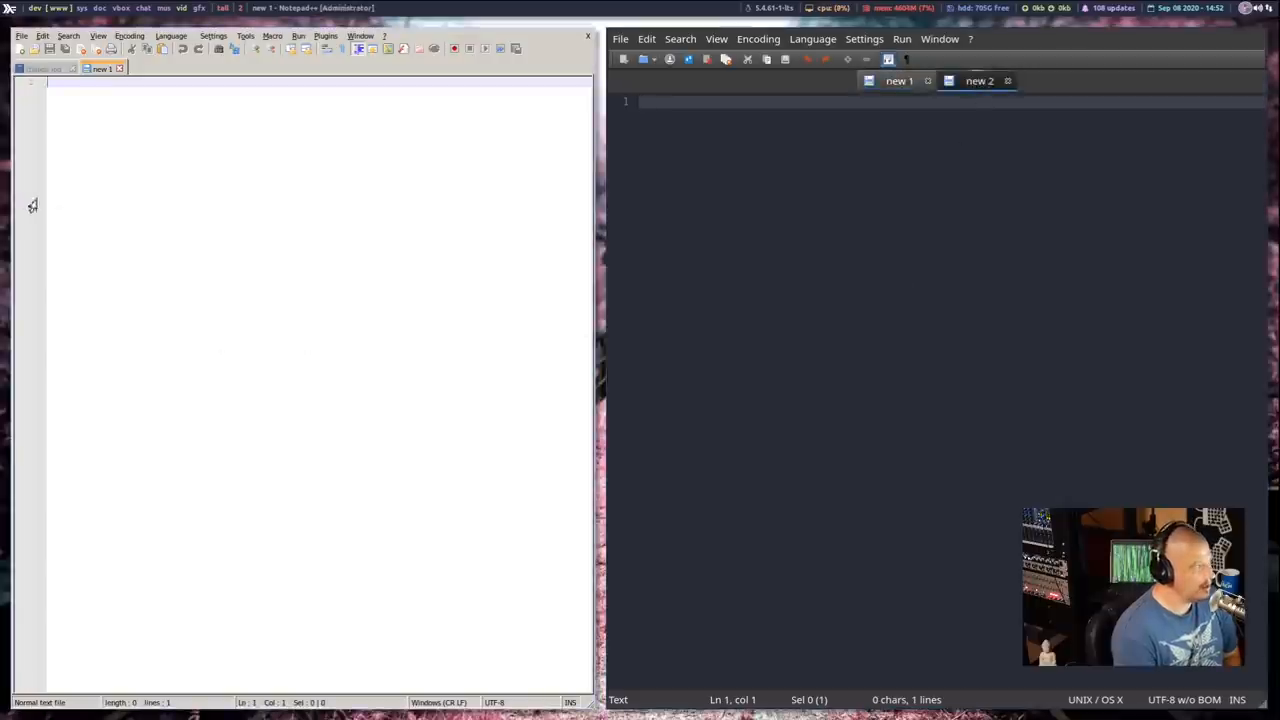
mouse_move(204, 176)
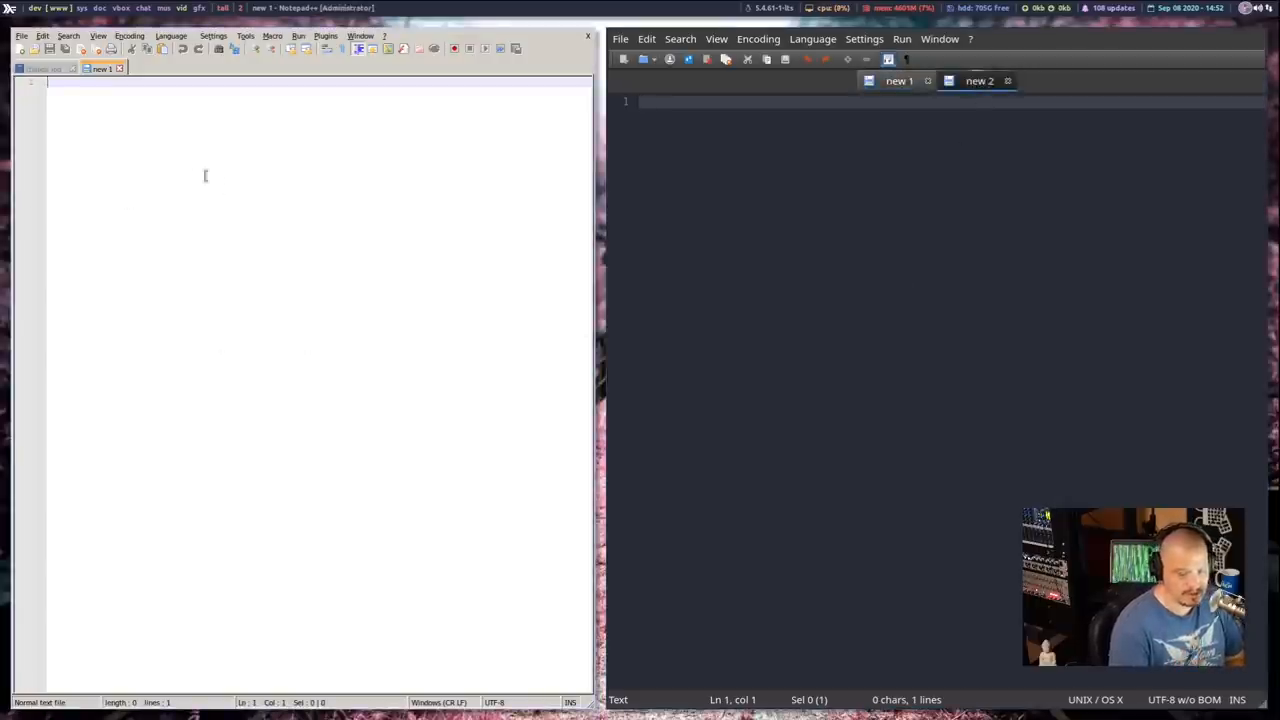
click(20, 36)
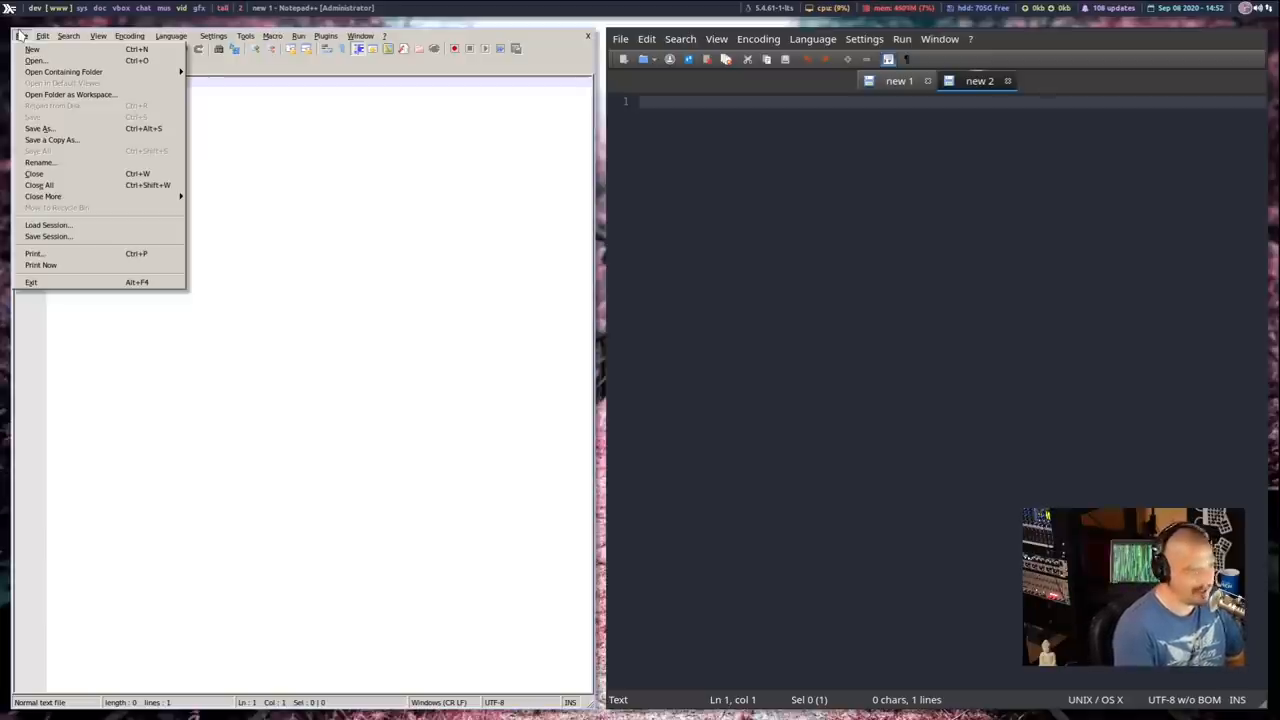
mouse_move(48, 224)
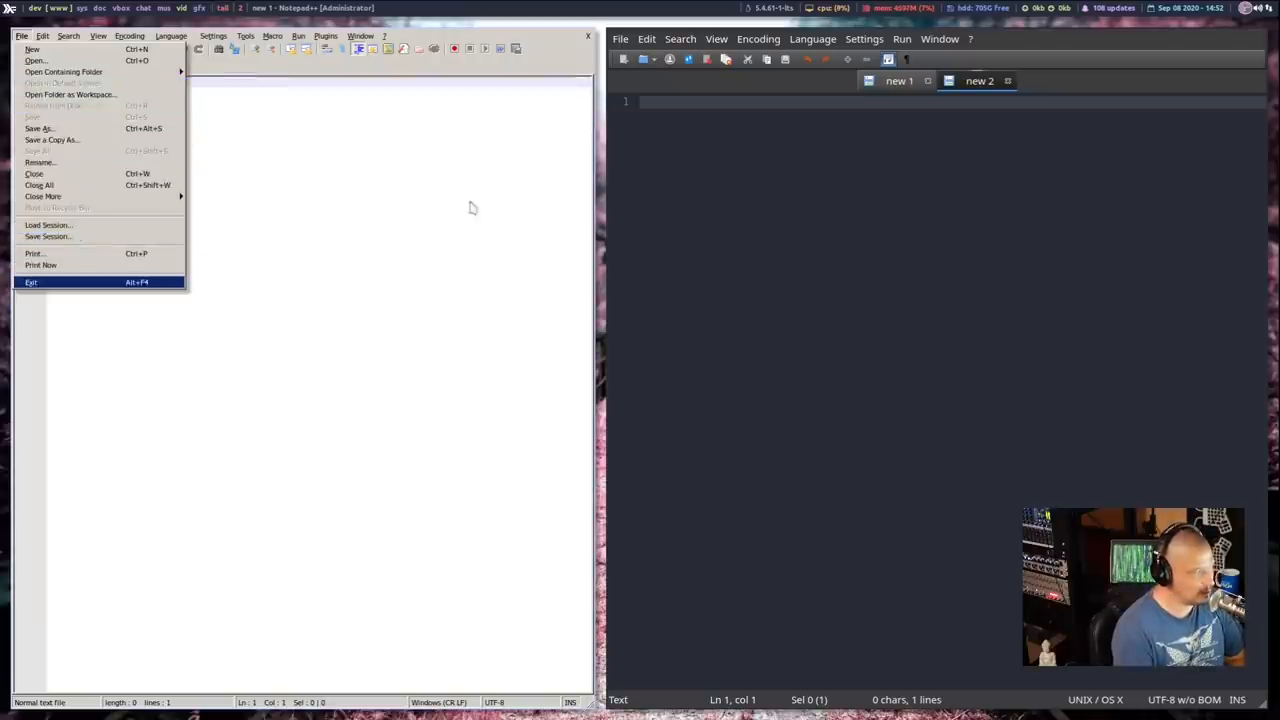
click(620, 40)
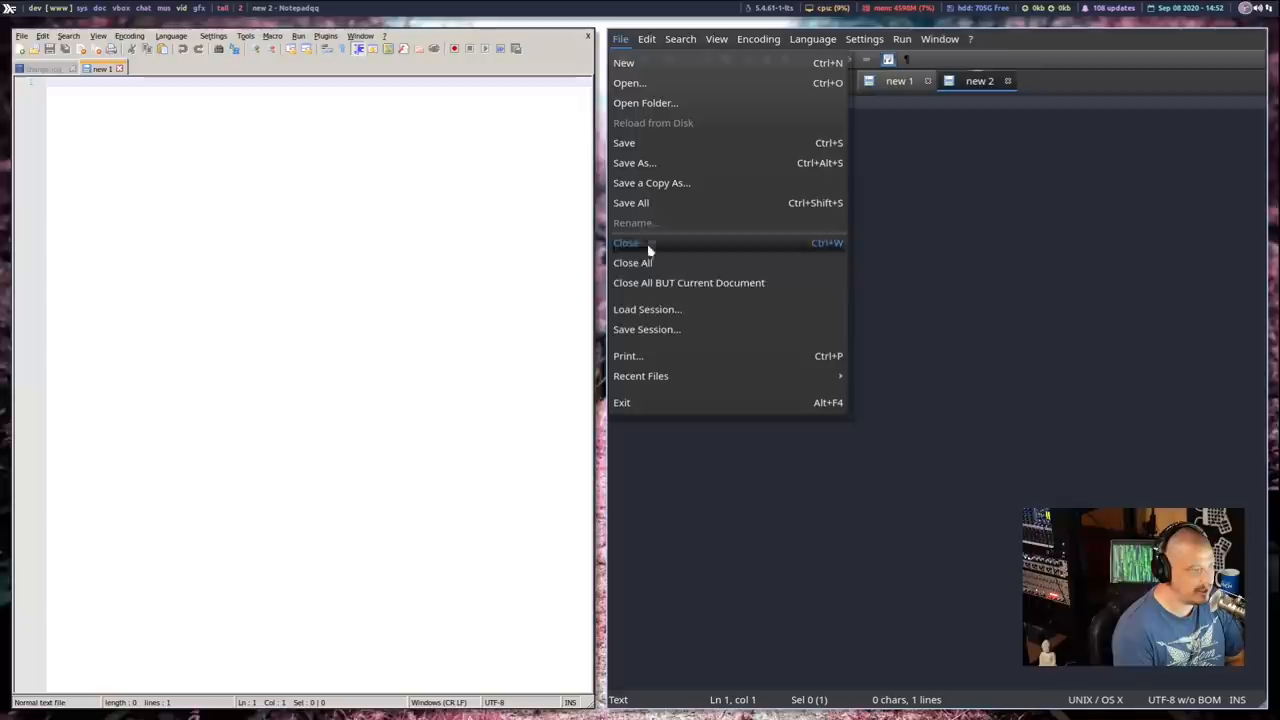
mouse_move(994, 518)
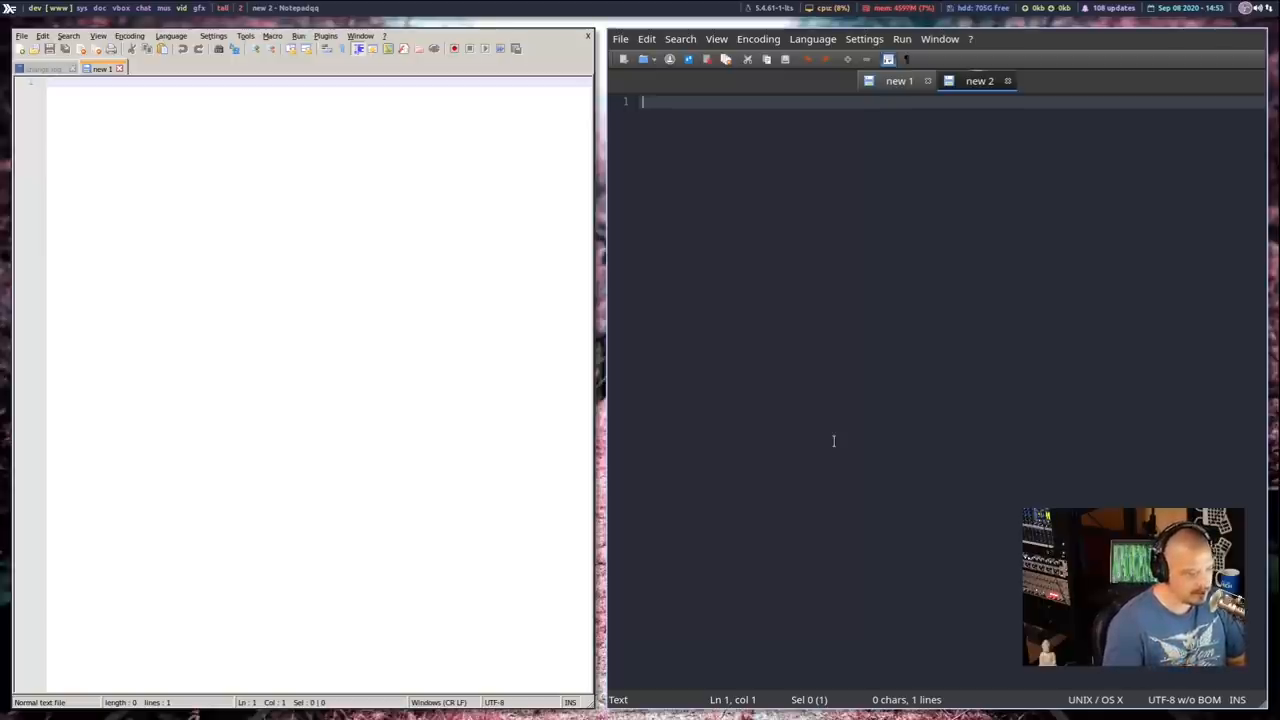
mouse_move(876, 492)
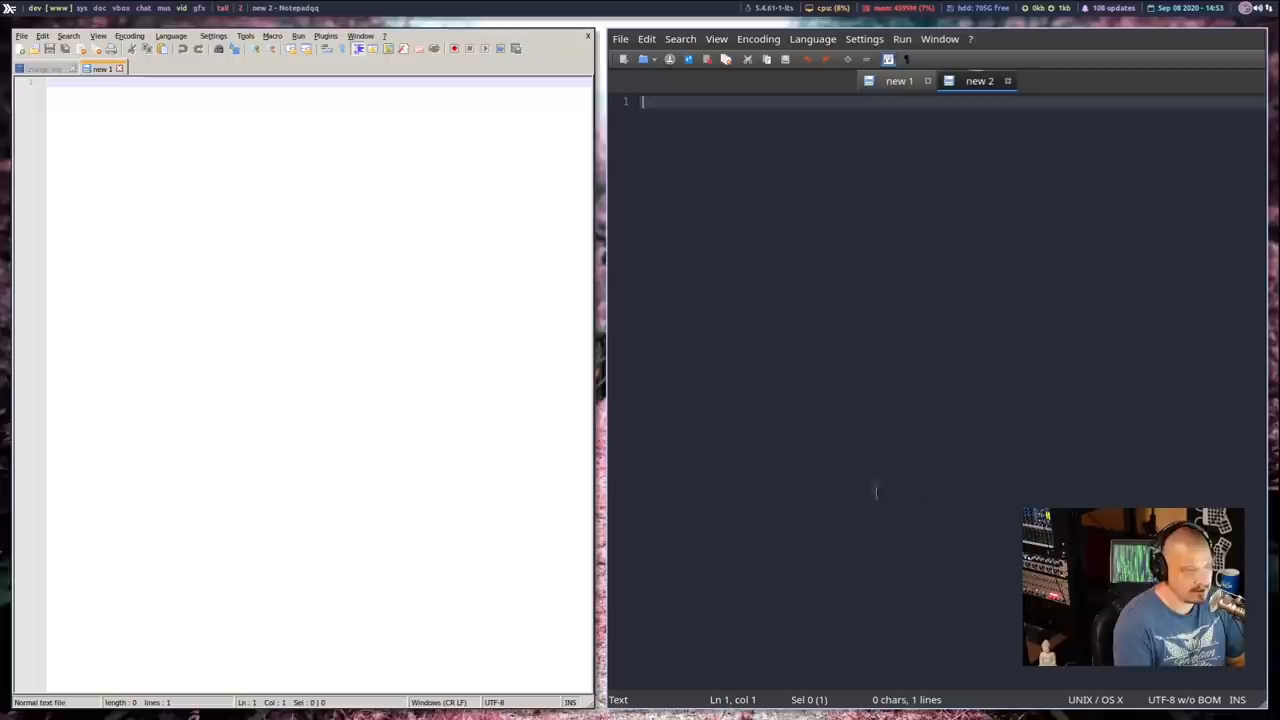
mouse_move(850, 328)
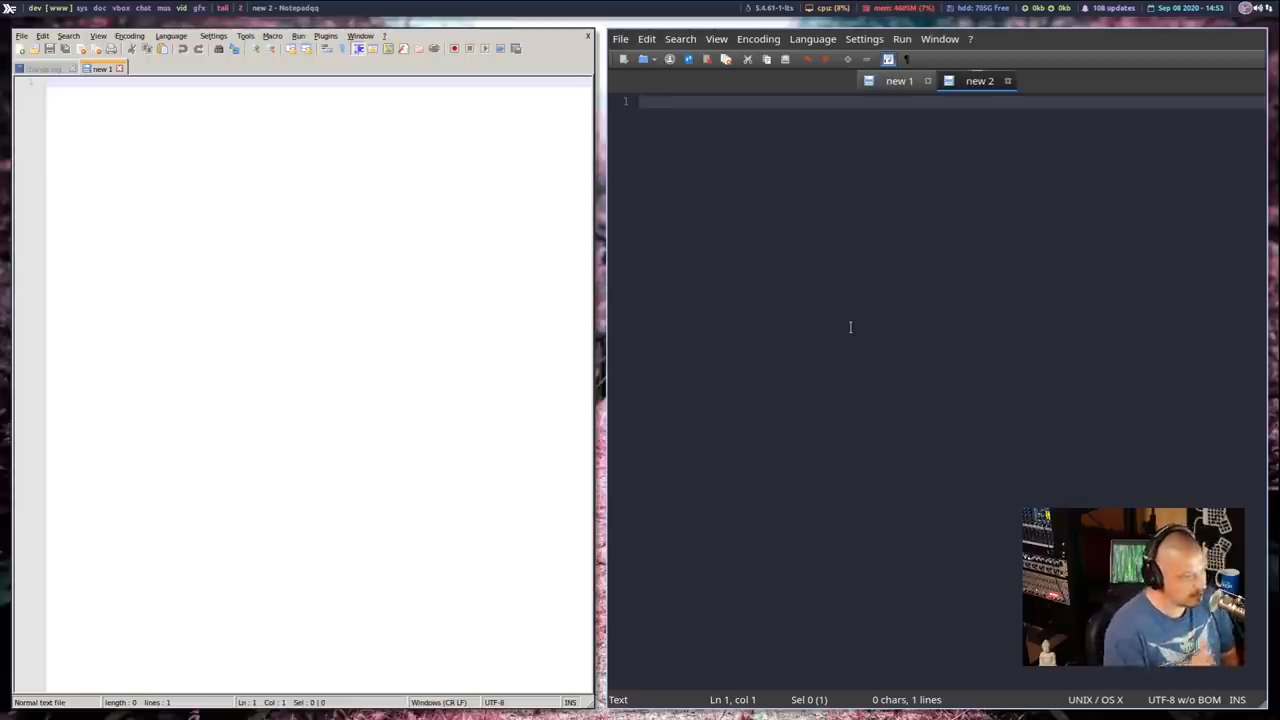
mouse_move(710, 258)
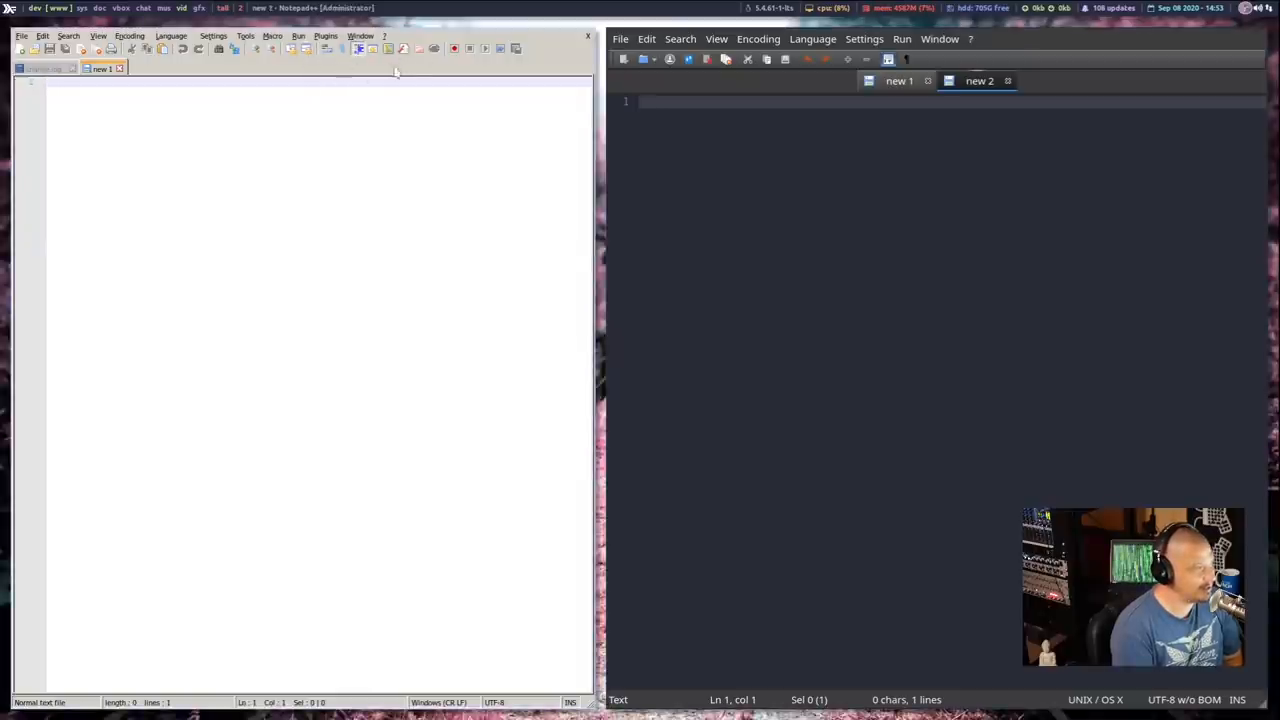
click(968, 40)
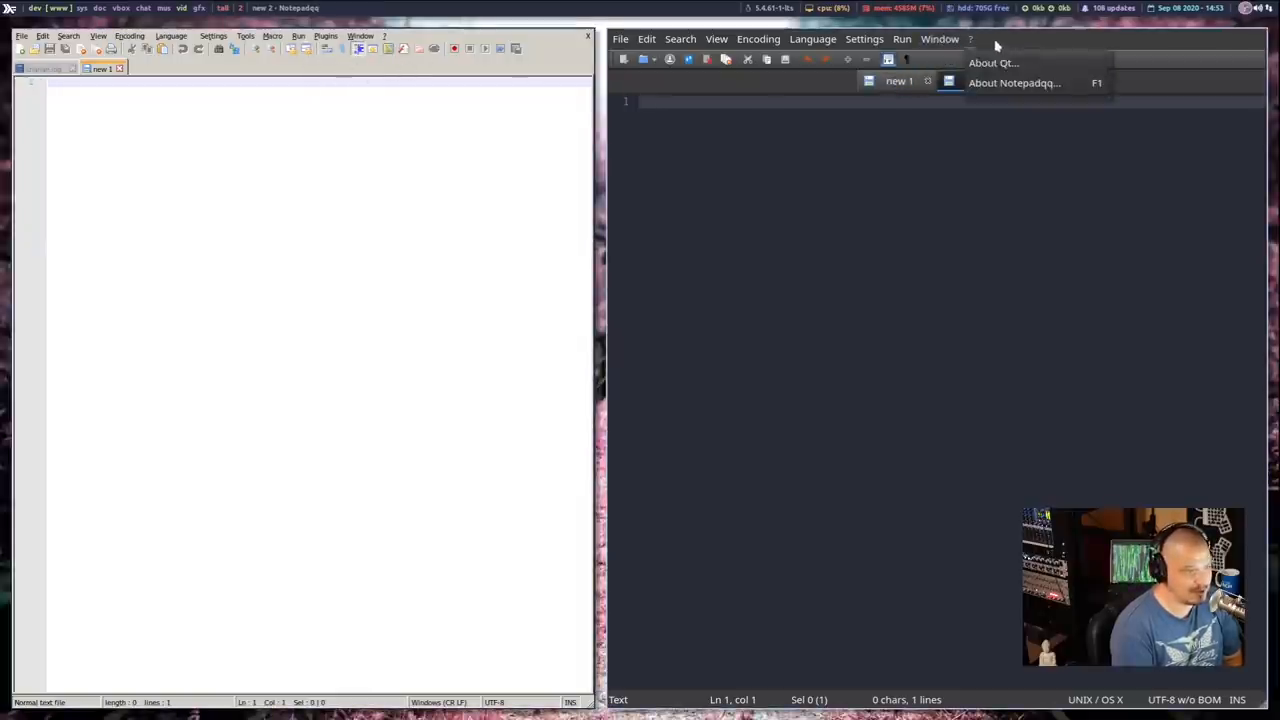
mouse_move(1048, 148)
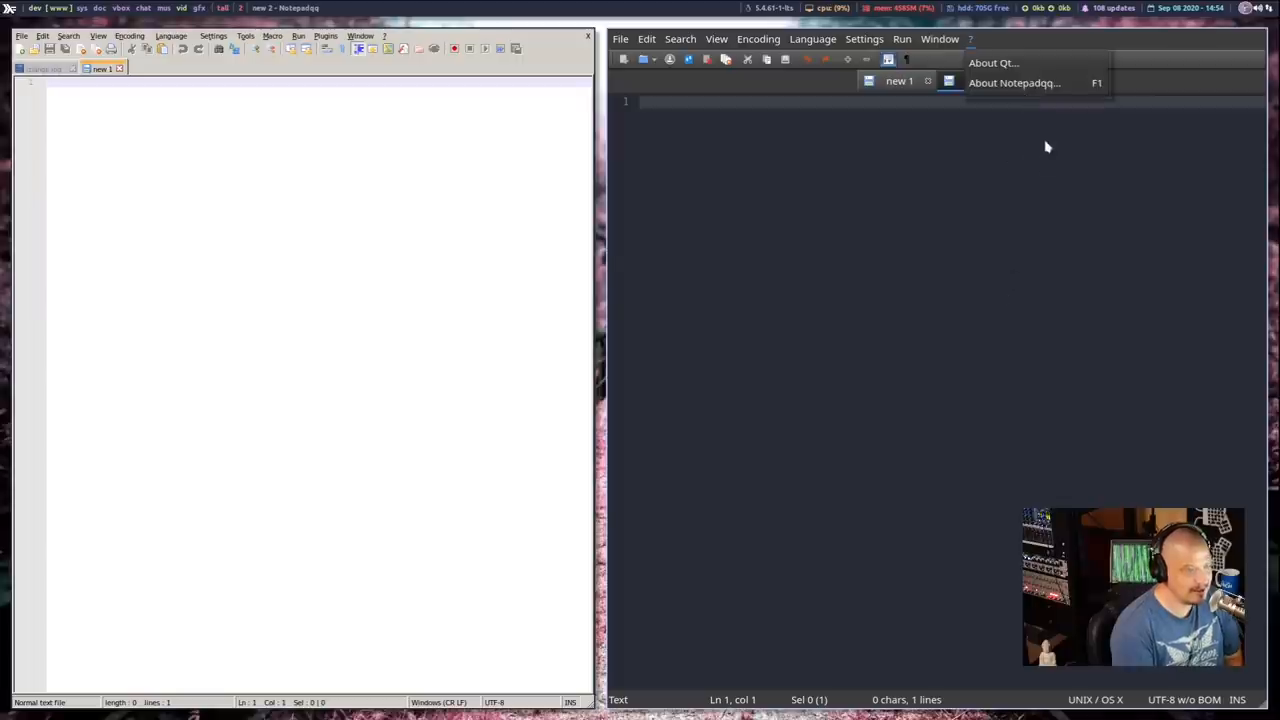
click(1014, 84)
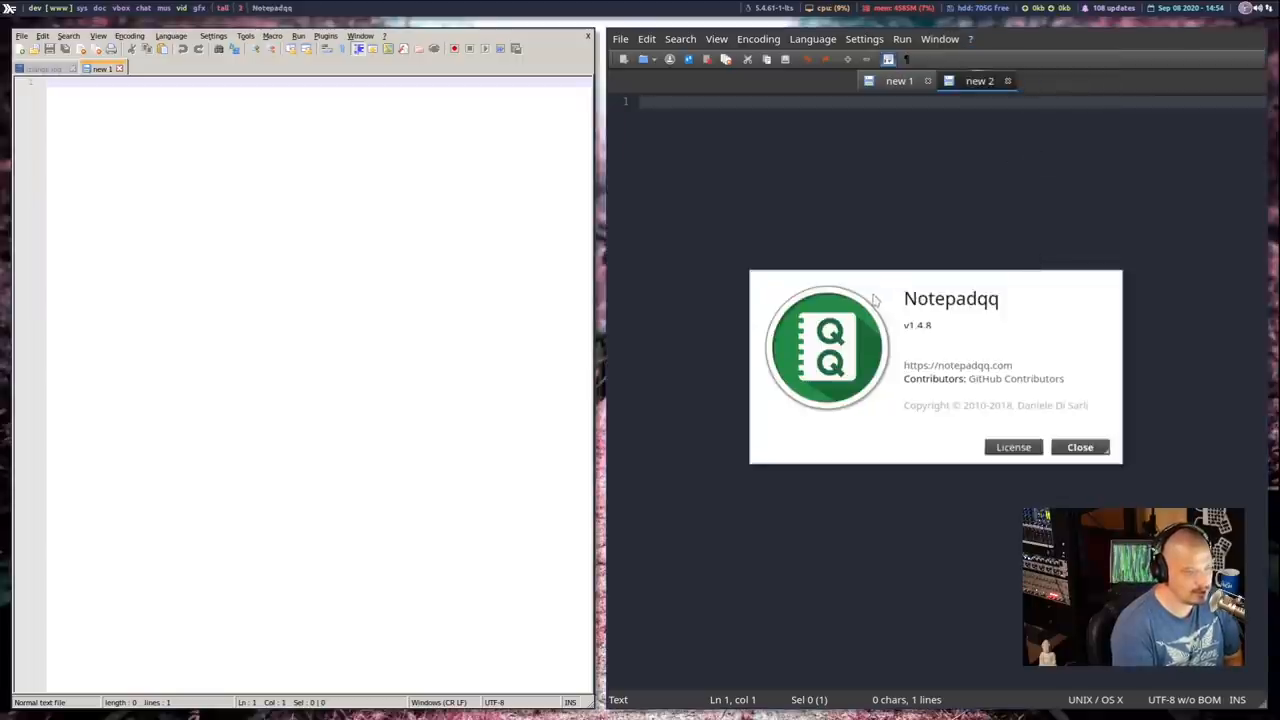
mouse_move(1020, 396)
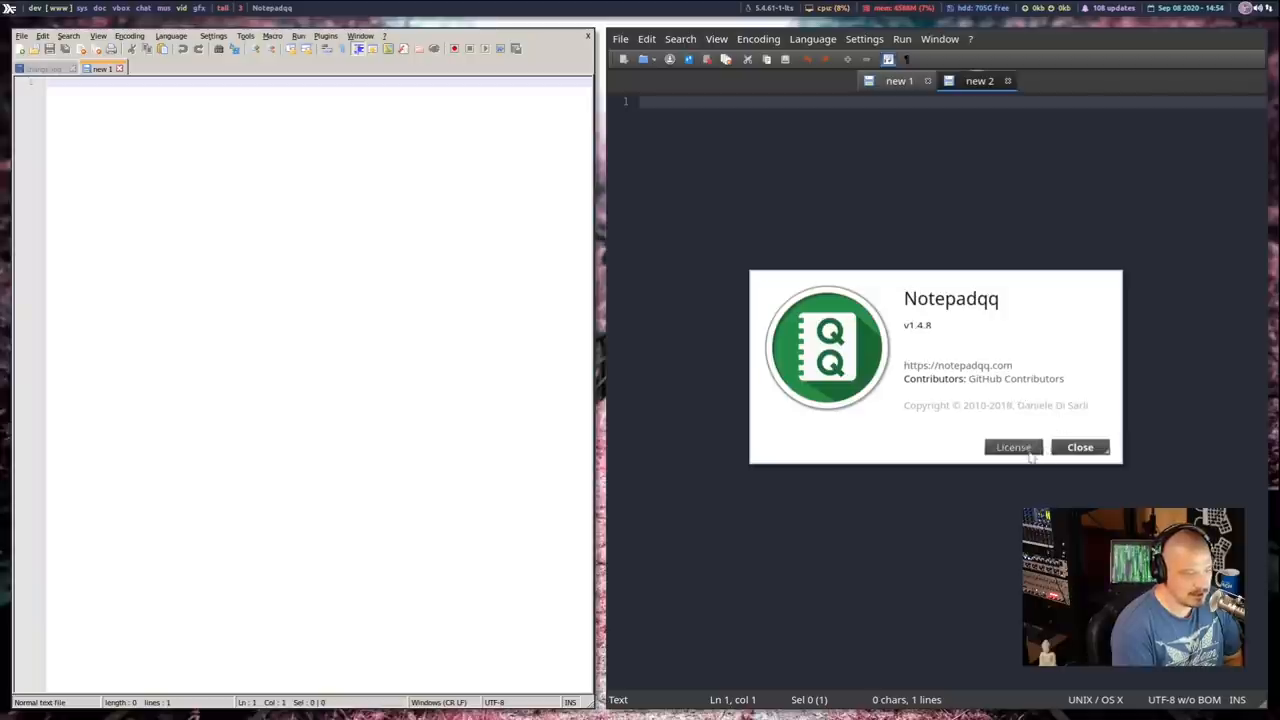
click(1012, 448)
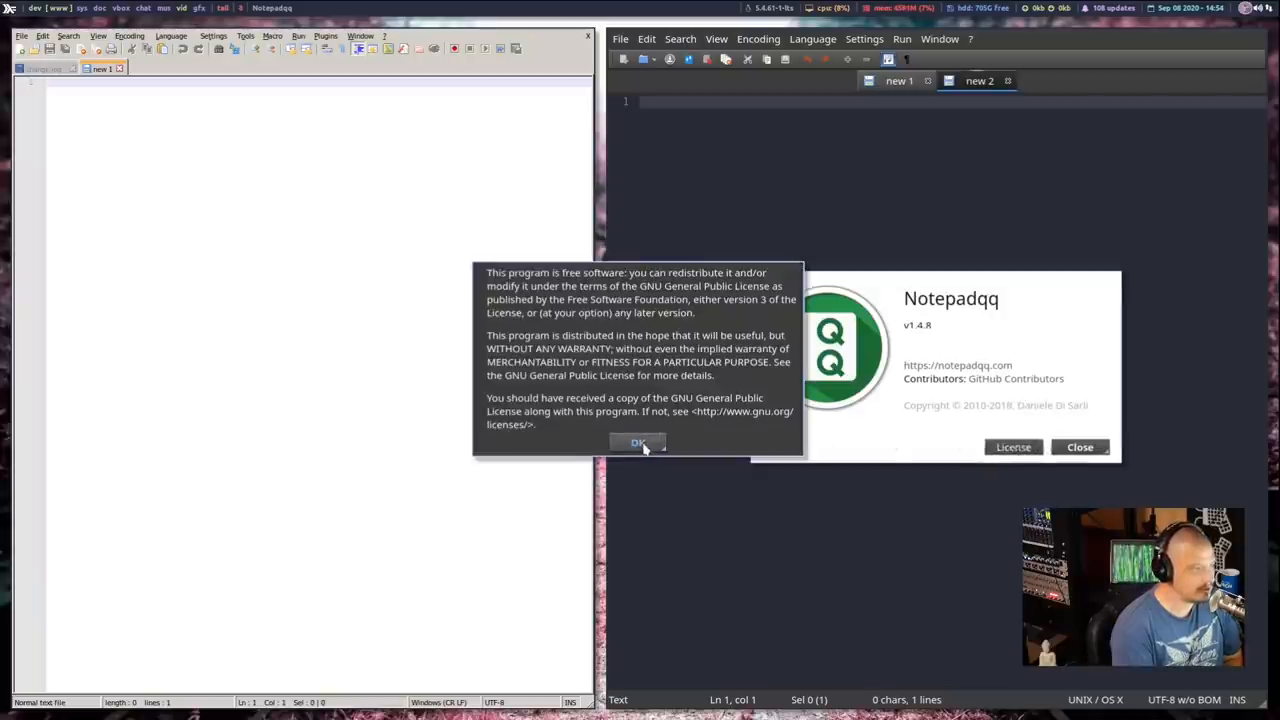
click(638, 442)
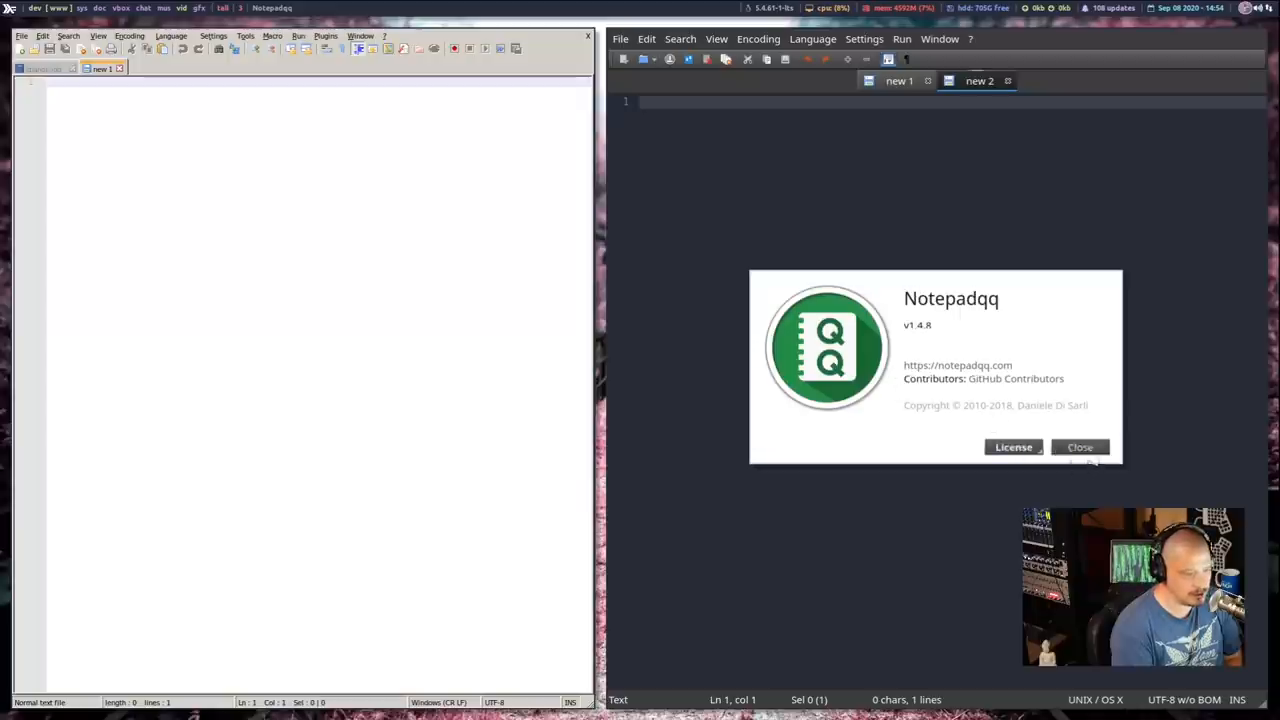
click(1080, 448)
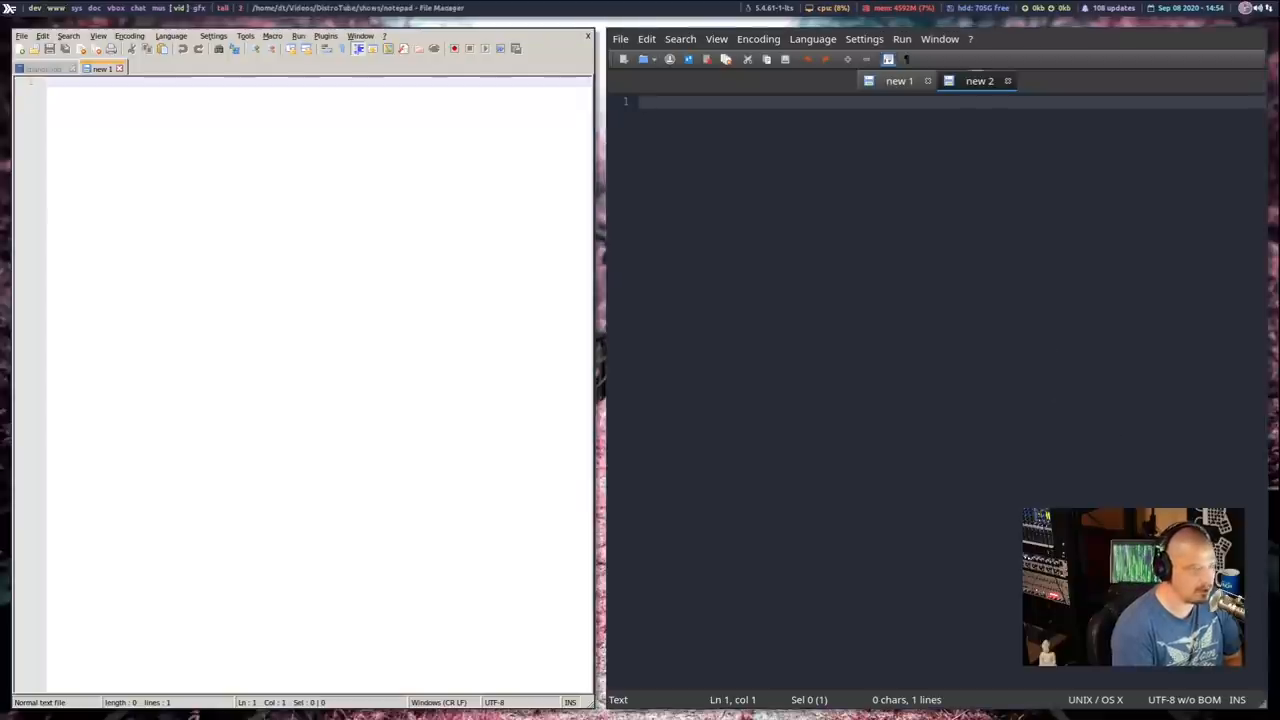
click(912, 622)
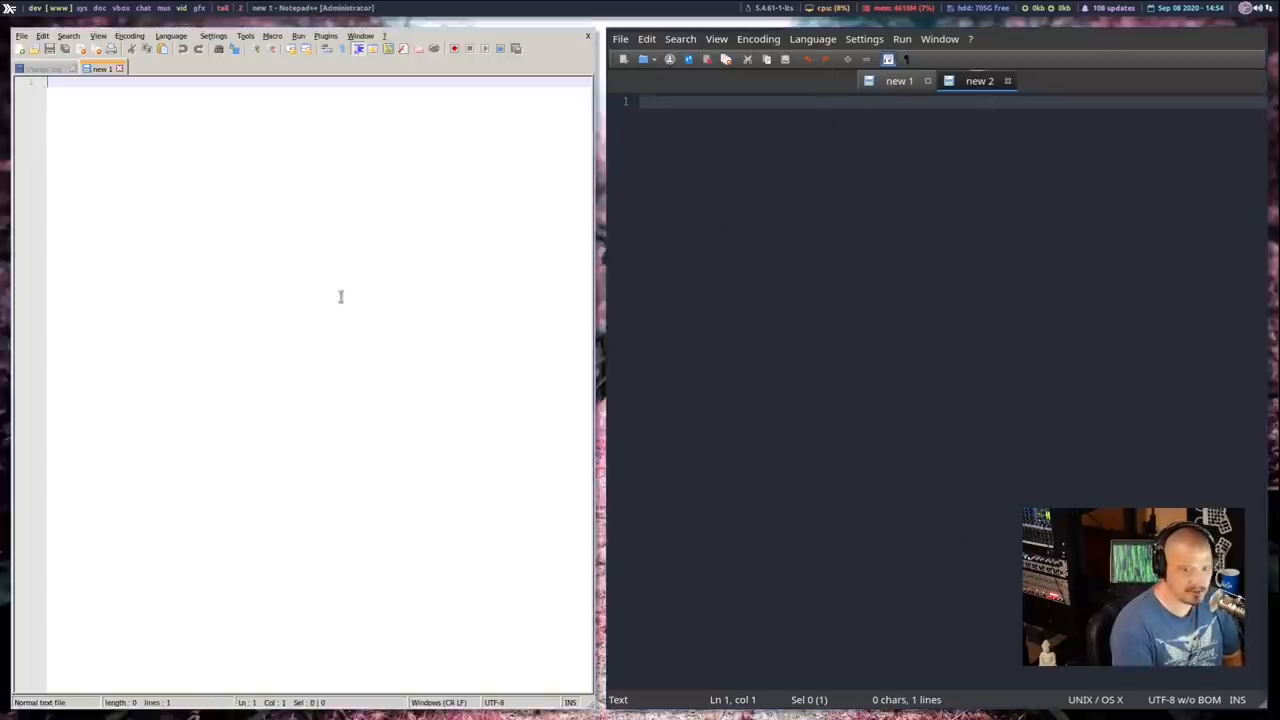
mouse_move(310, 212)
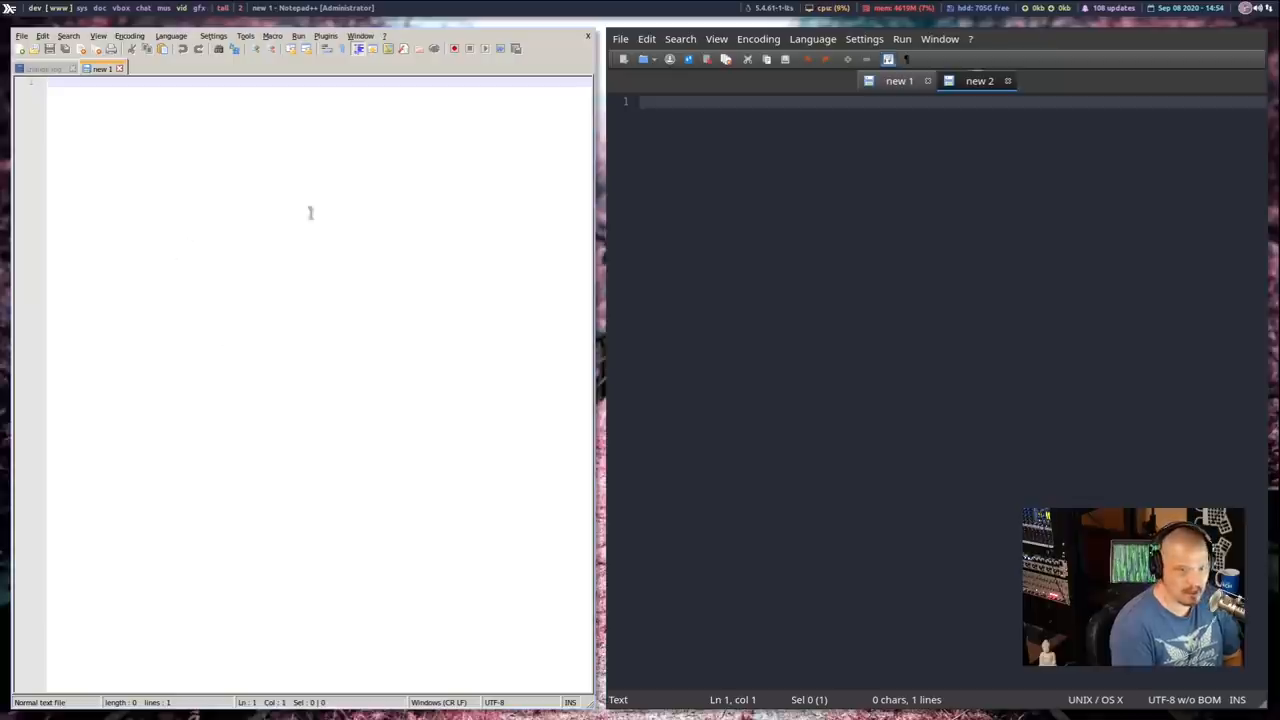
mouse_move(284, 356)
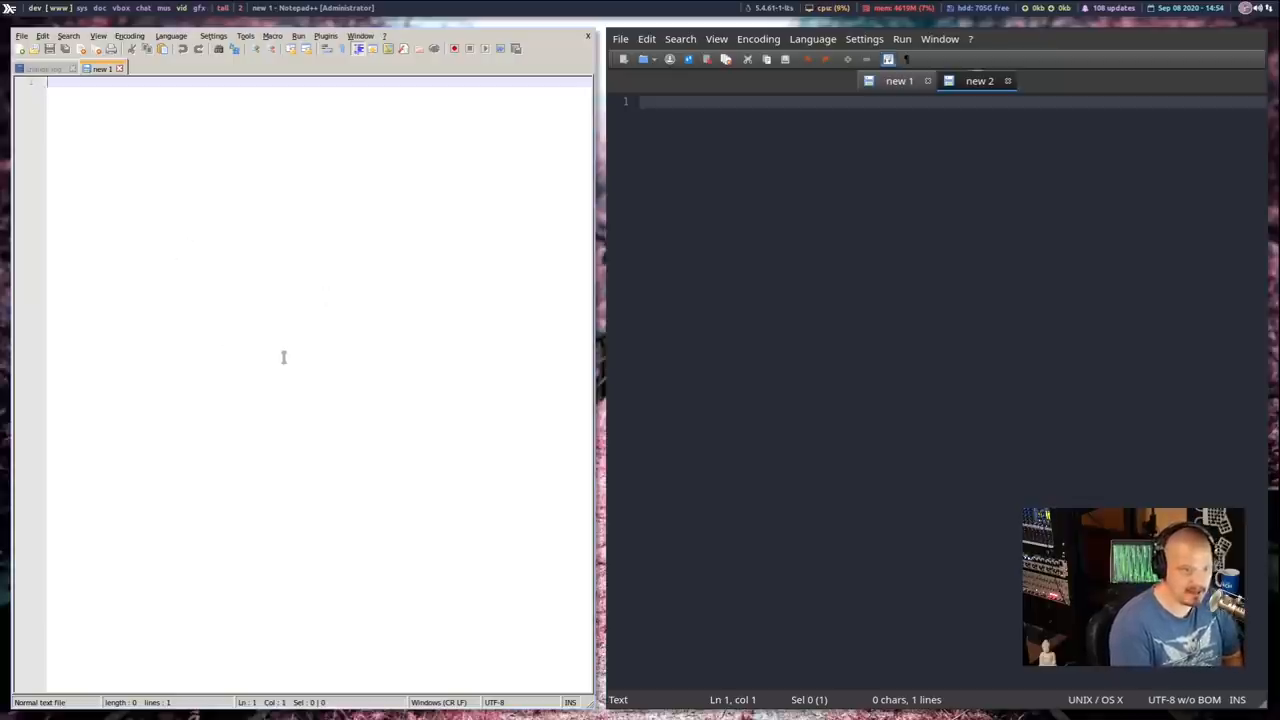
mouse_move(340, 392)
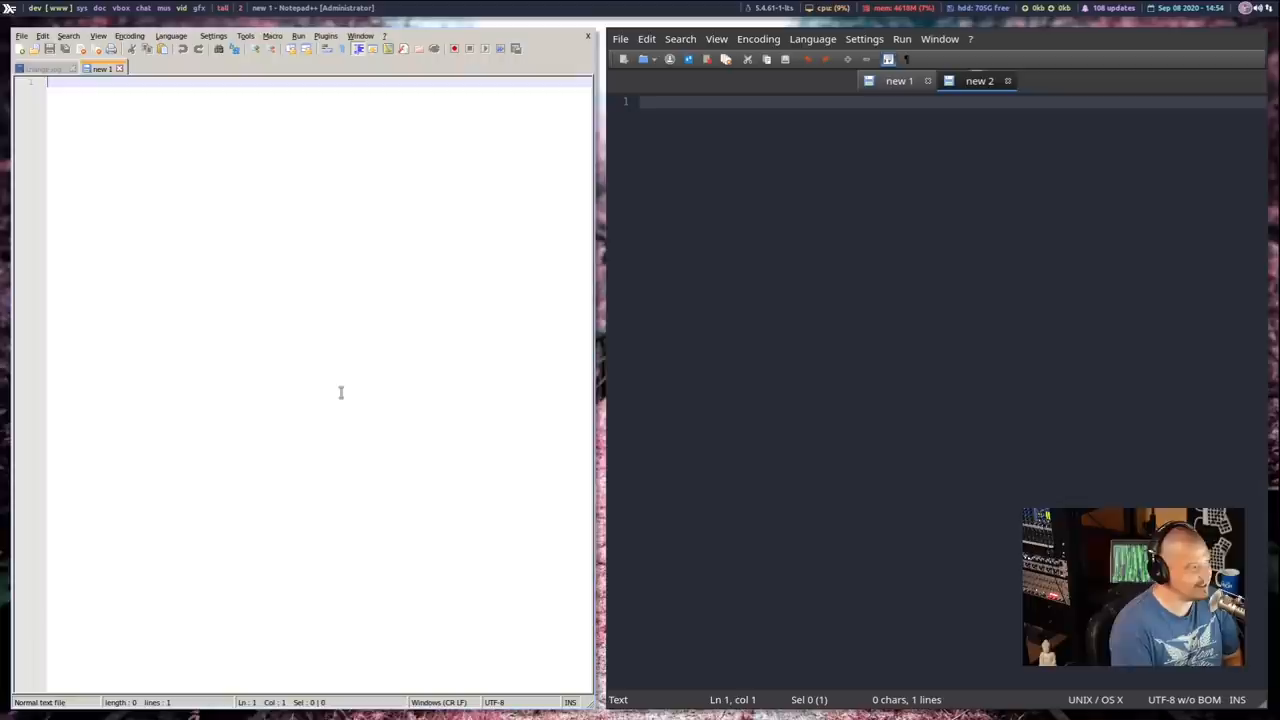
mouse_move(296, 398)
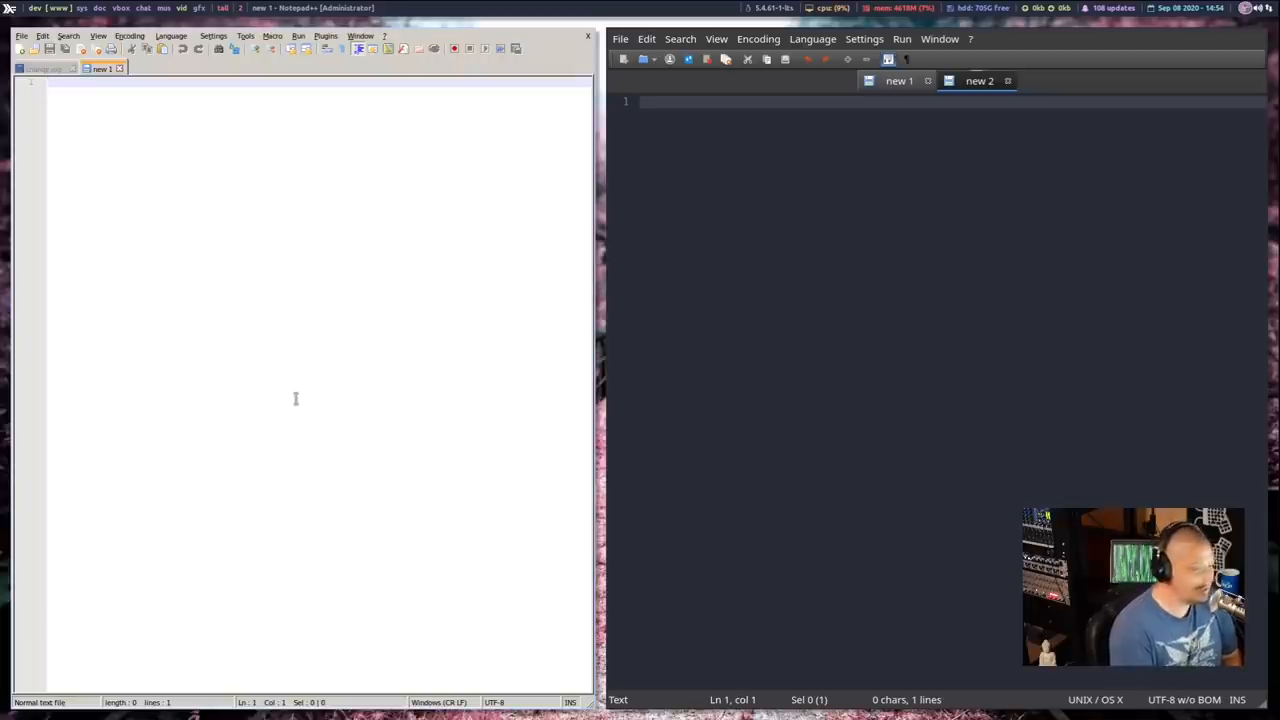